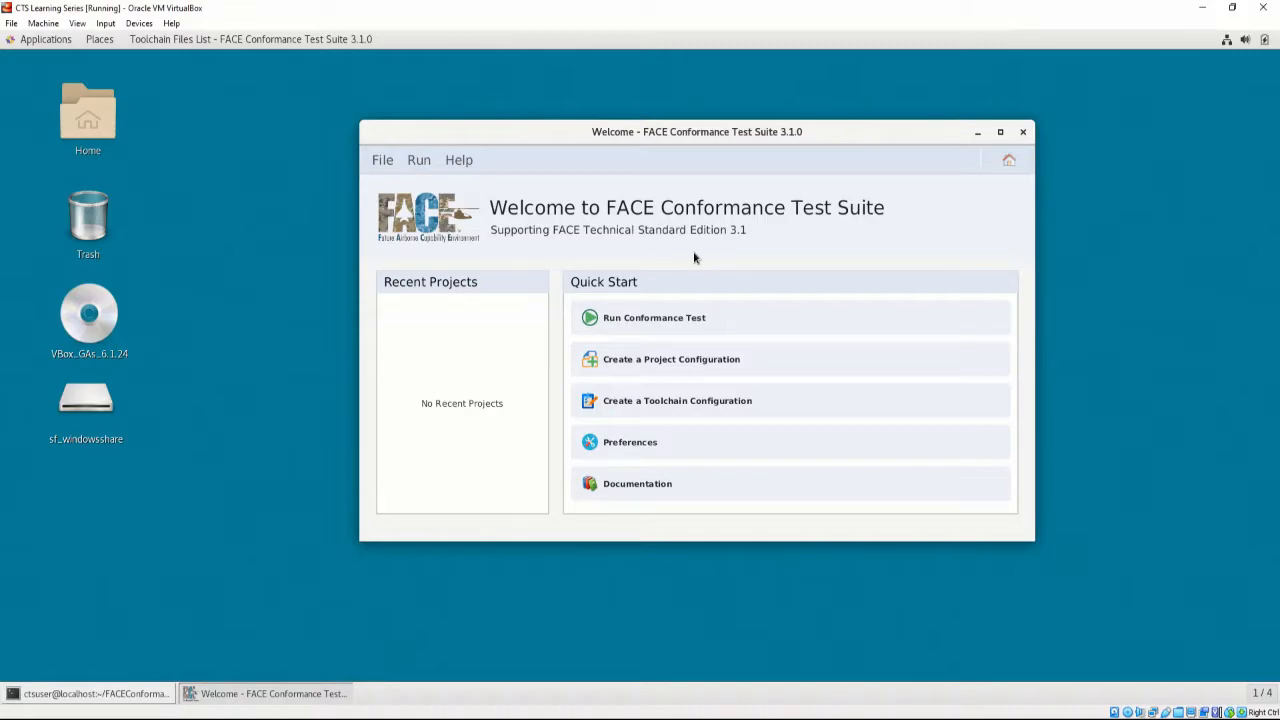
Step: Go from the Welcome window to File > Toolchains to show the empty Toolchain Files List
{"action": "left_click", "coordinate": [382, 159]}
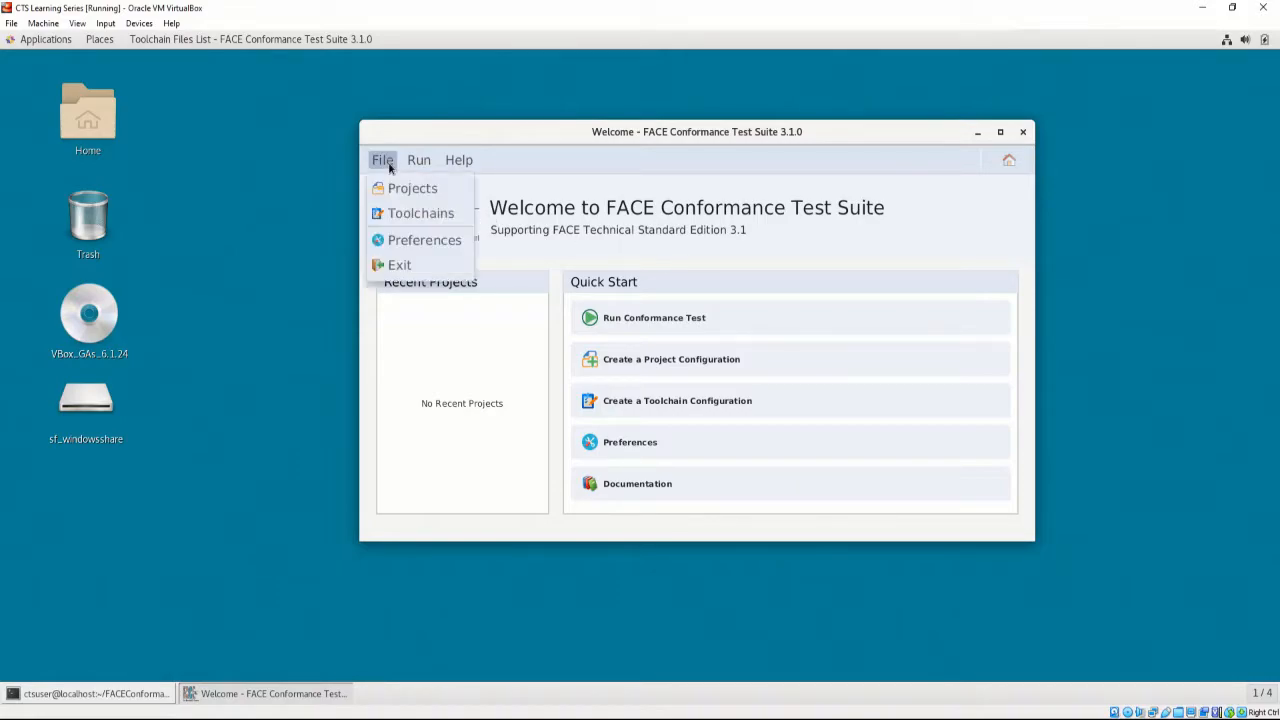
{"action": "left_click", "coordinate": [382, 159]}
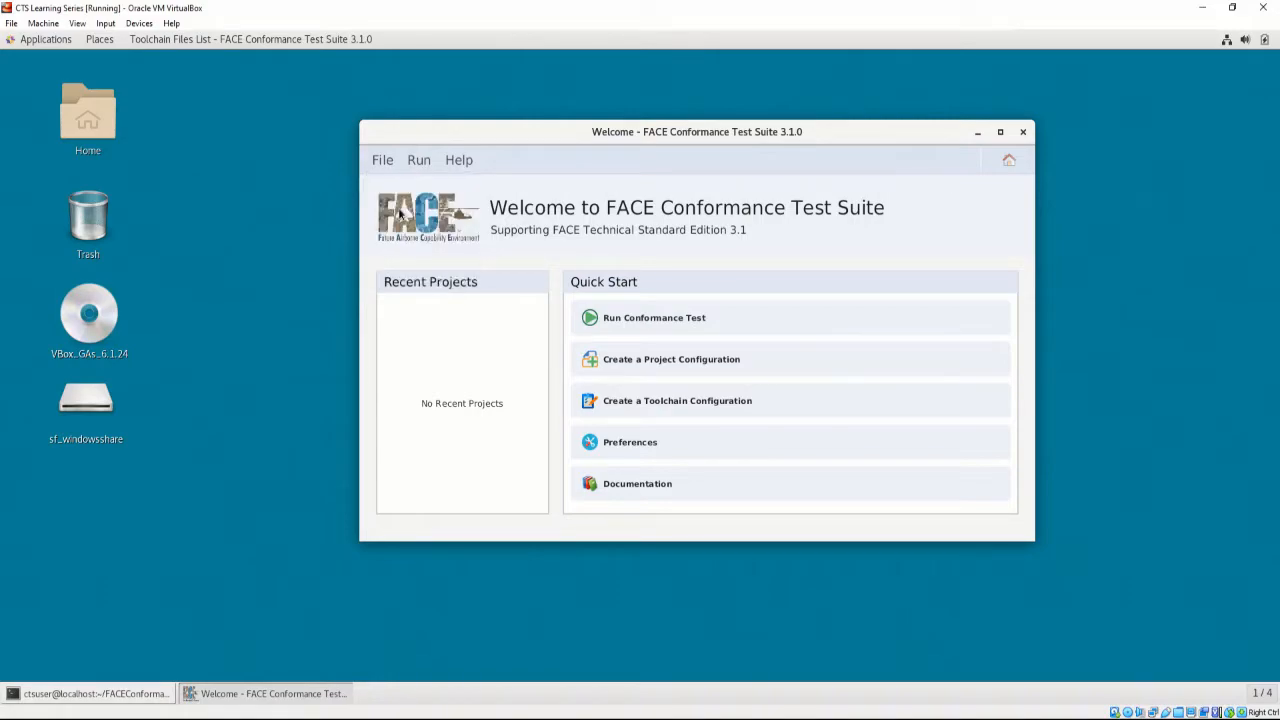
{"action": "left_click", "coordinate": [677, 400]}
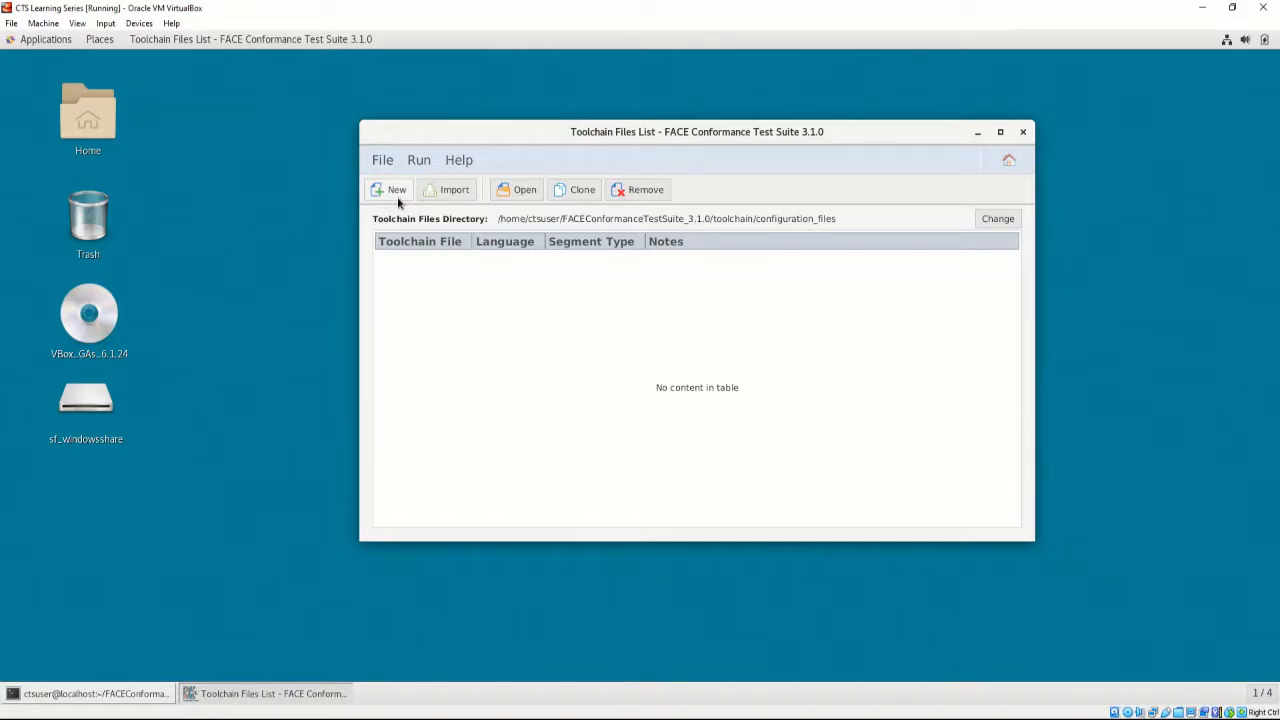
Step: Start a new toolchain configuration and confirm C as its language
{"action": "left_click", "coordinate": [390, 189]}
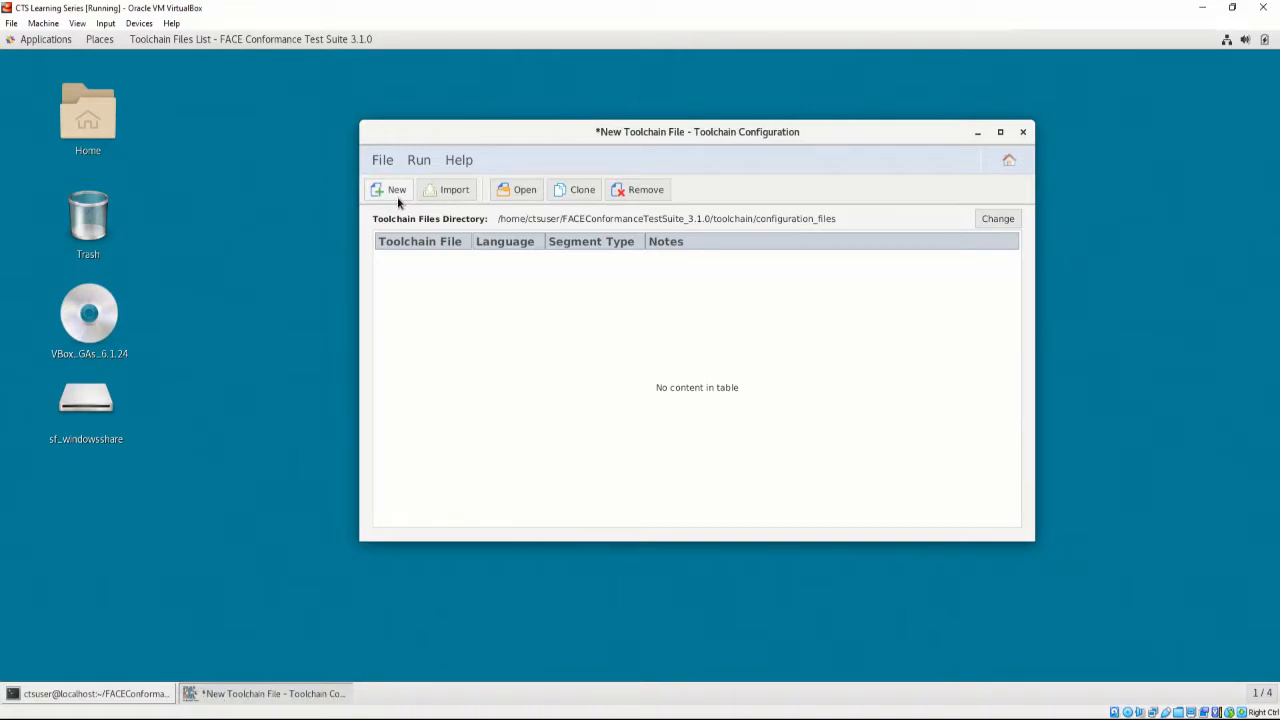
{"action": "left_click", "coordinate": [390, 189]}
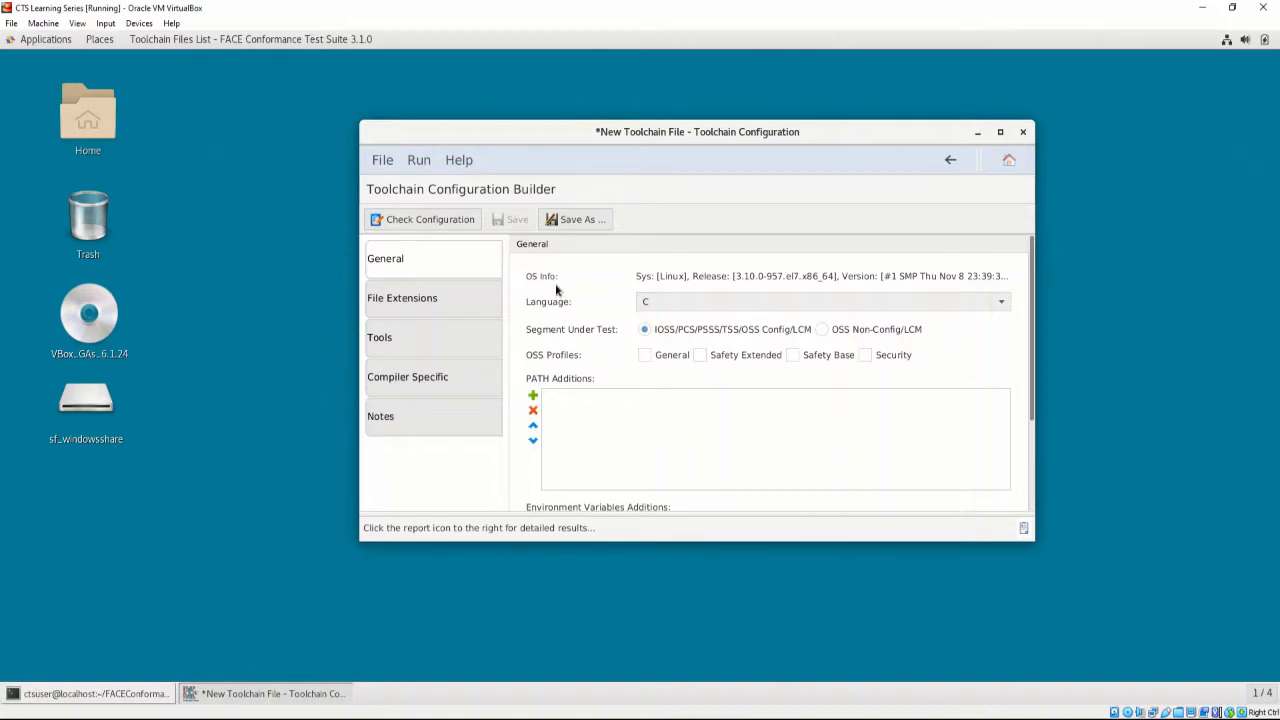
{"action": "mouse_move", "coordinate": [574, 310]}
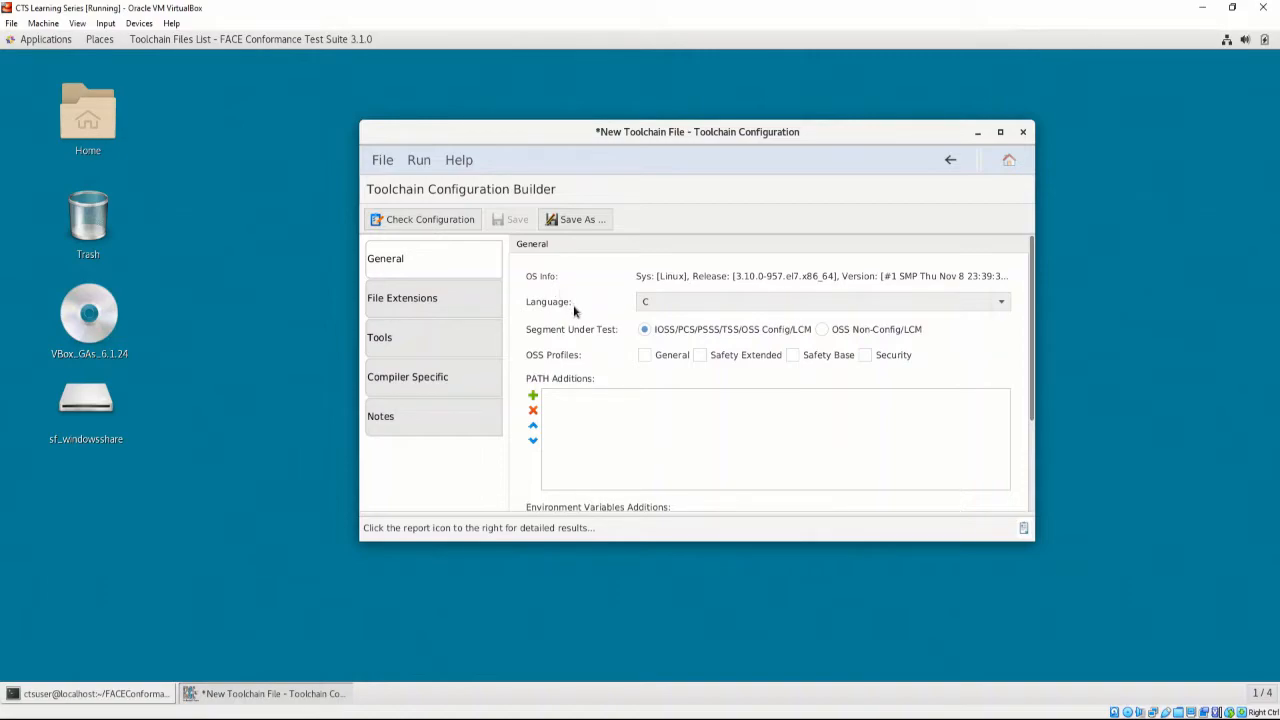
{"action": "mouse_move", "coordinate": [570, 313]}
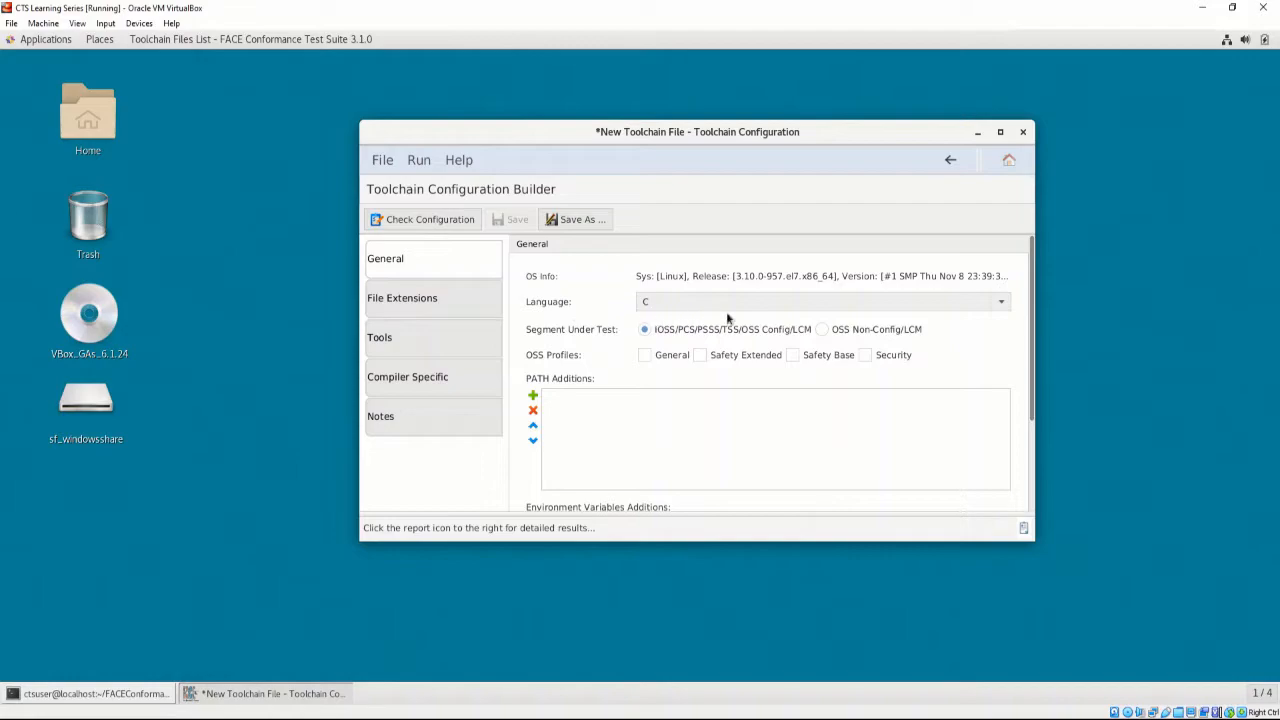
{"action": "left_click", "coordinate": [1000, 301]}
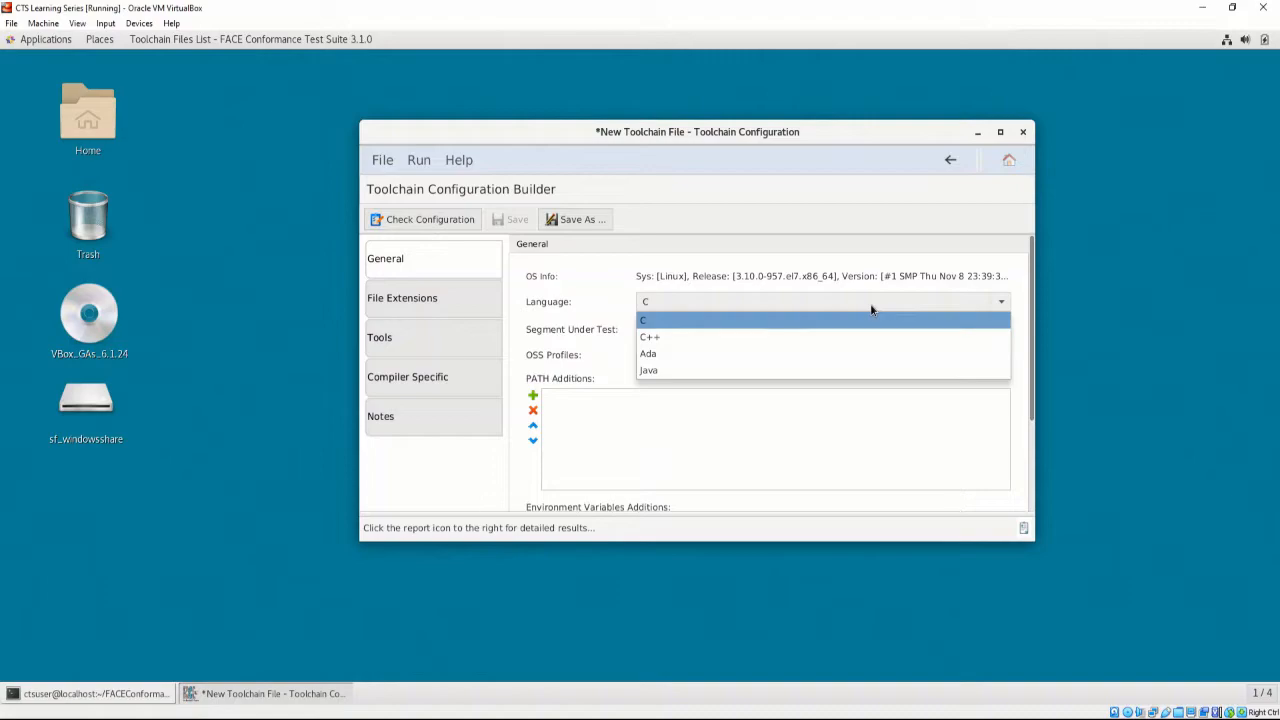
{"action": "left_click", "coordinate": [645, 319]}
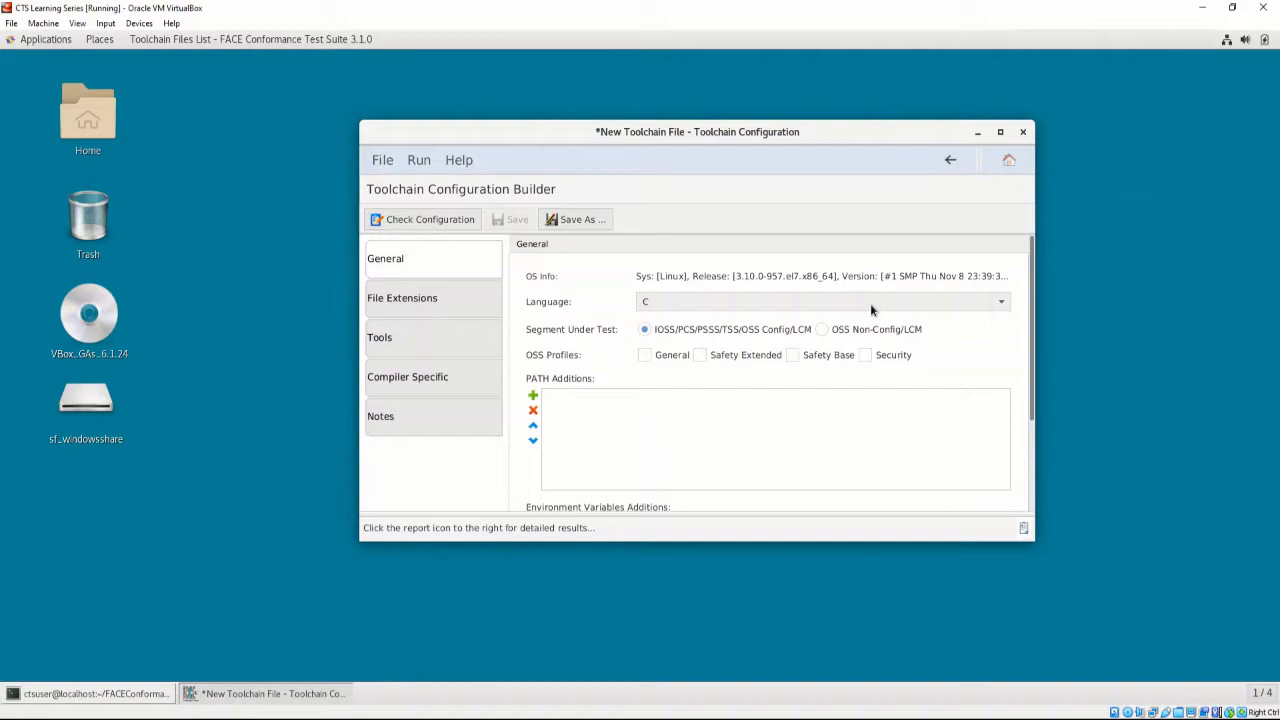
{"action": "mouse_move", "coordinate": [620, 323]}
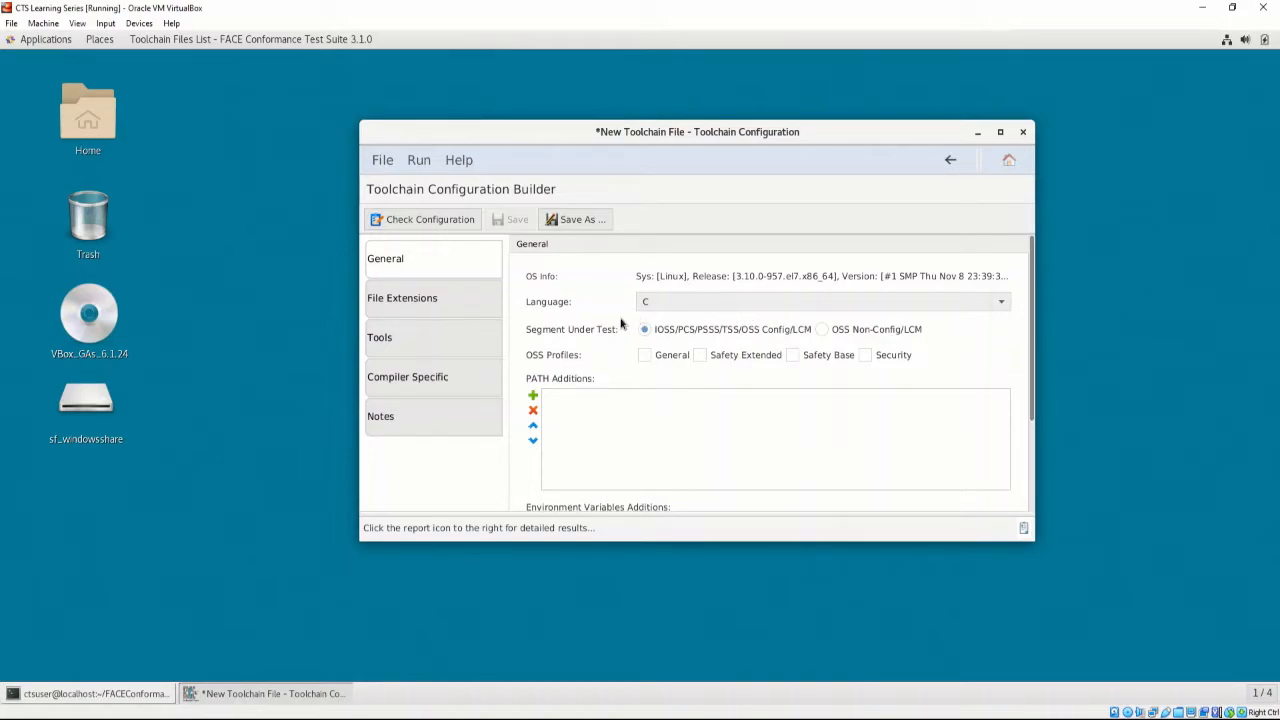
{"action": "mouse_move", "coordinate": [630, 348]}
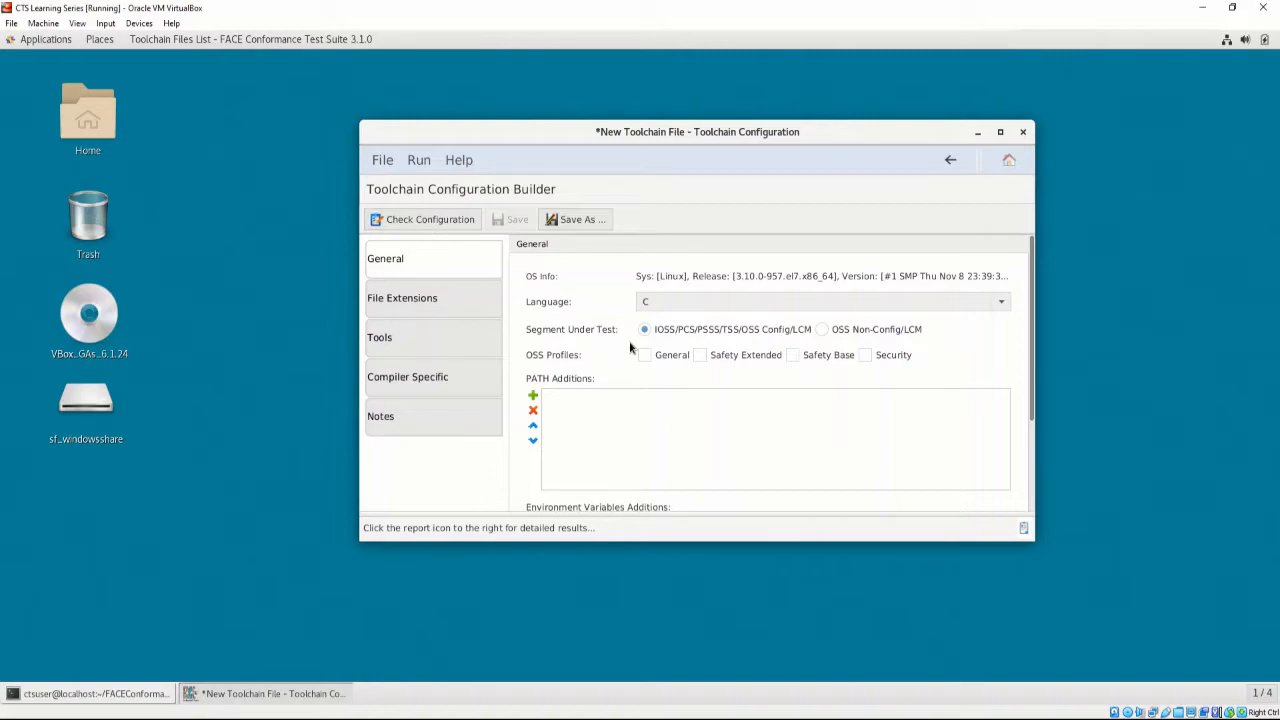
{"action": "mouse_move", "coordinate": [810, 347]}
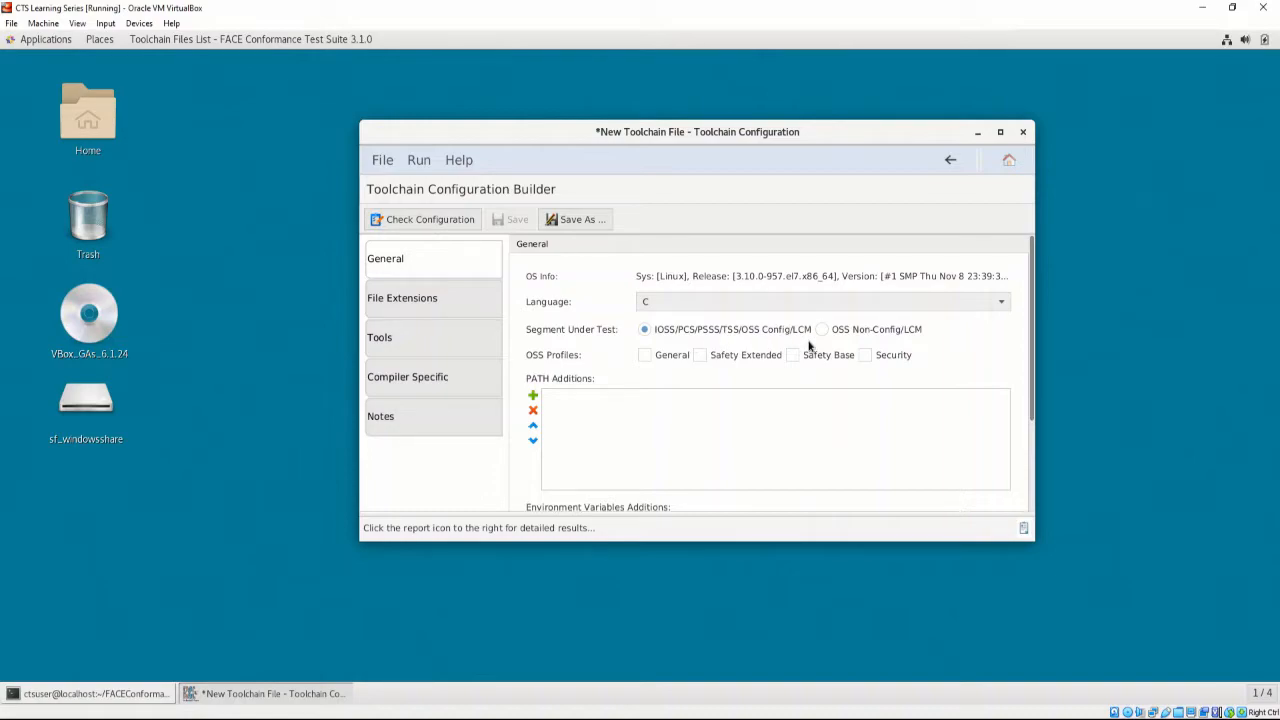
{"action": "mouse_move", "coordinate": [921, 343]}
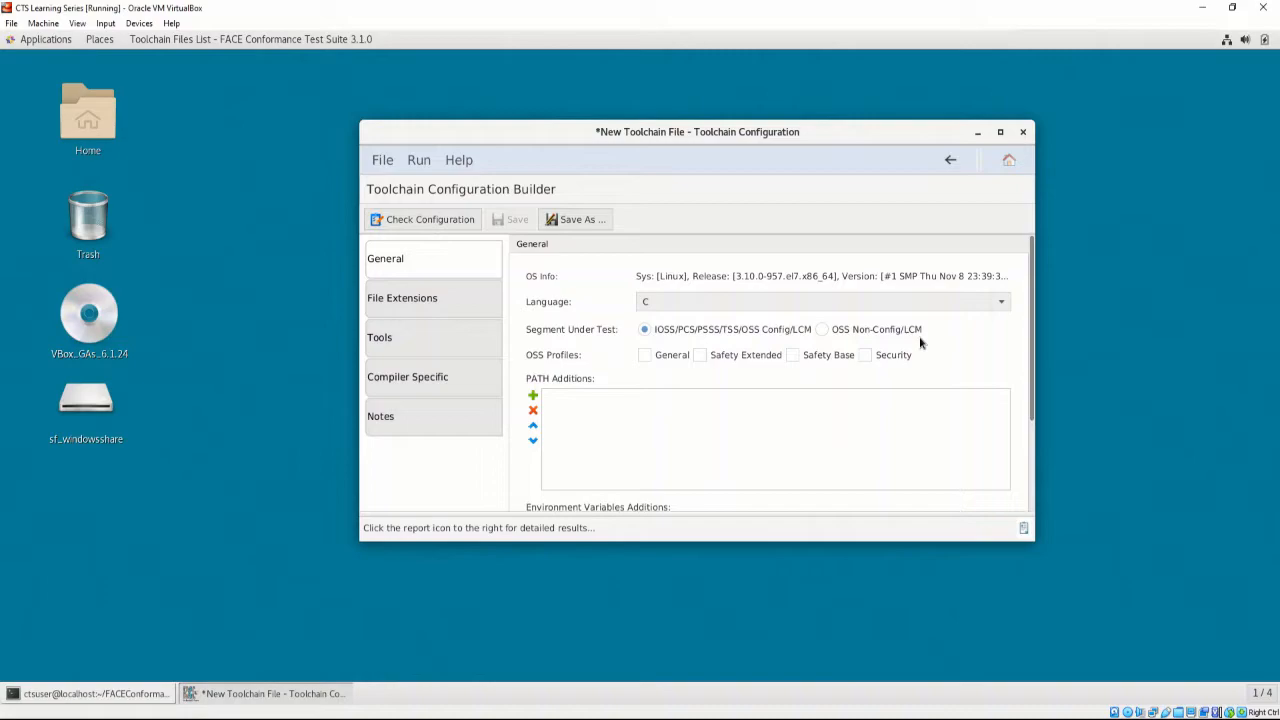
{"action": "mouse_move", "coordinate": [597, 378]}
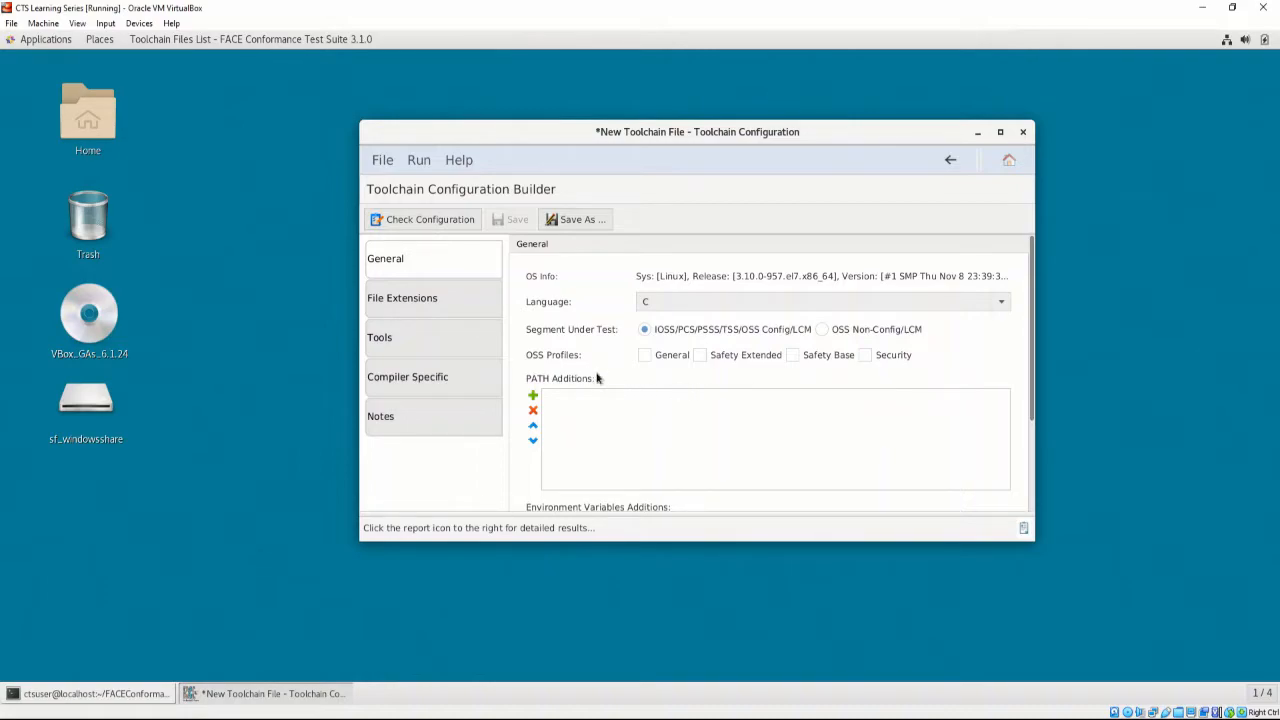
{"action": "mouse_move", "coordinate": [577, 368]}
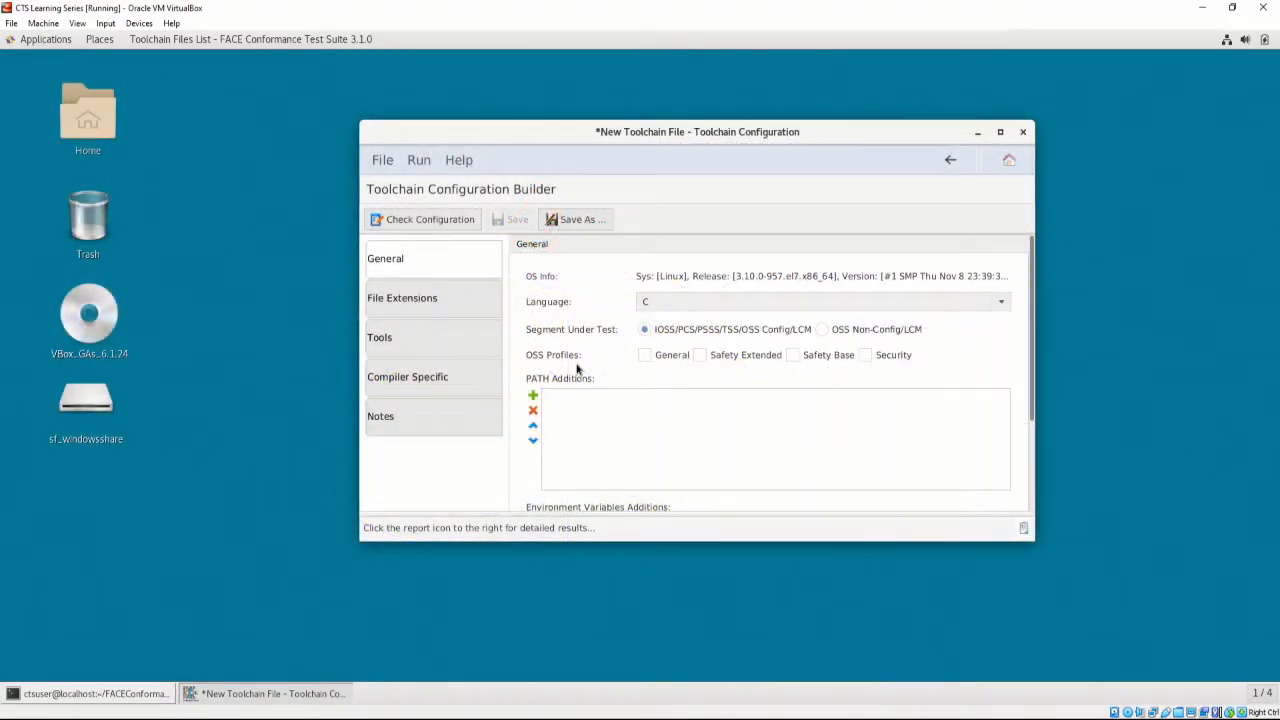
{"action": "mouse_move", "coordinate": [785, 456]}
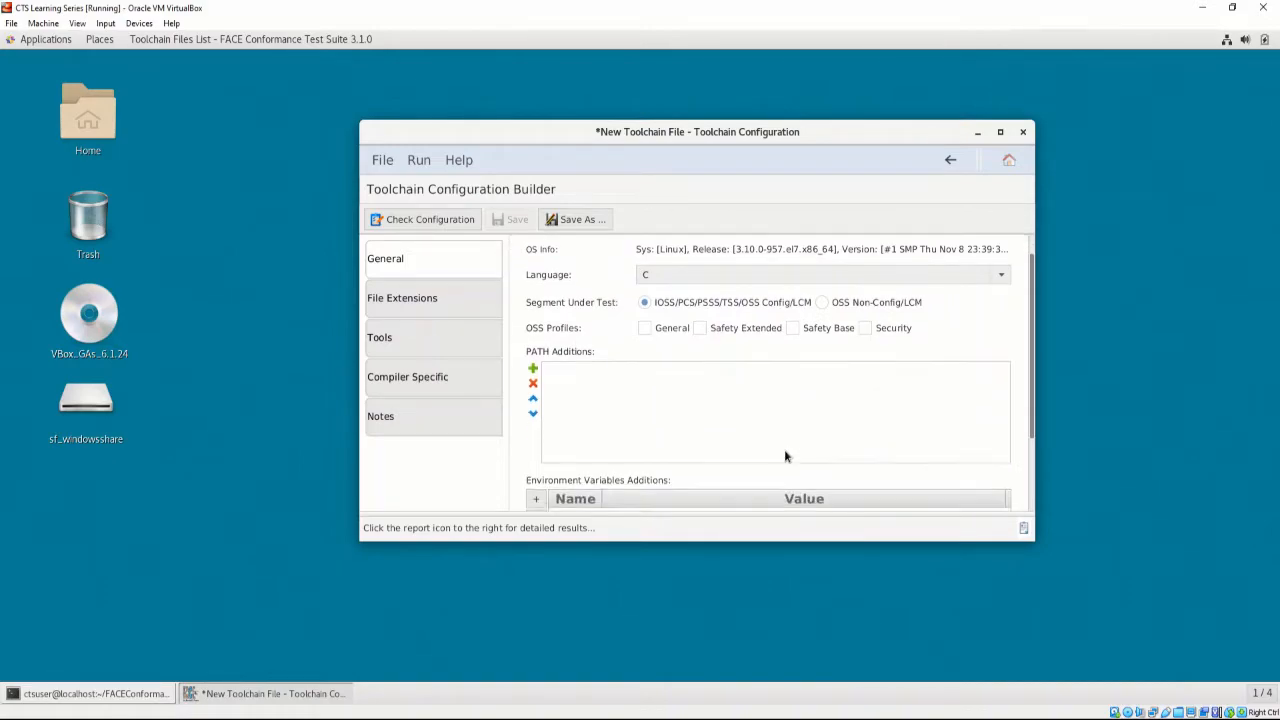
{"action": "scroll", "scroll_direction": "down", "scroll_amount": 3}
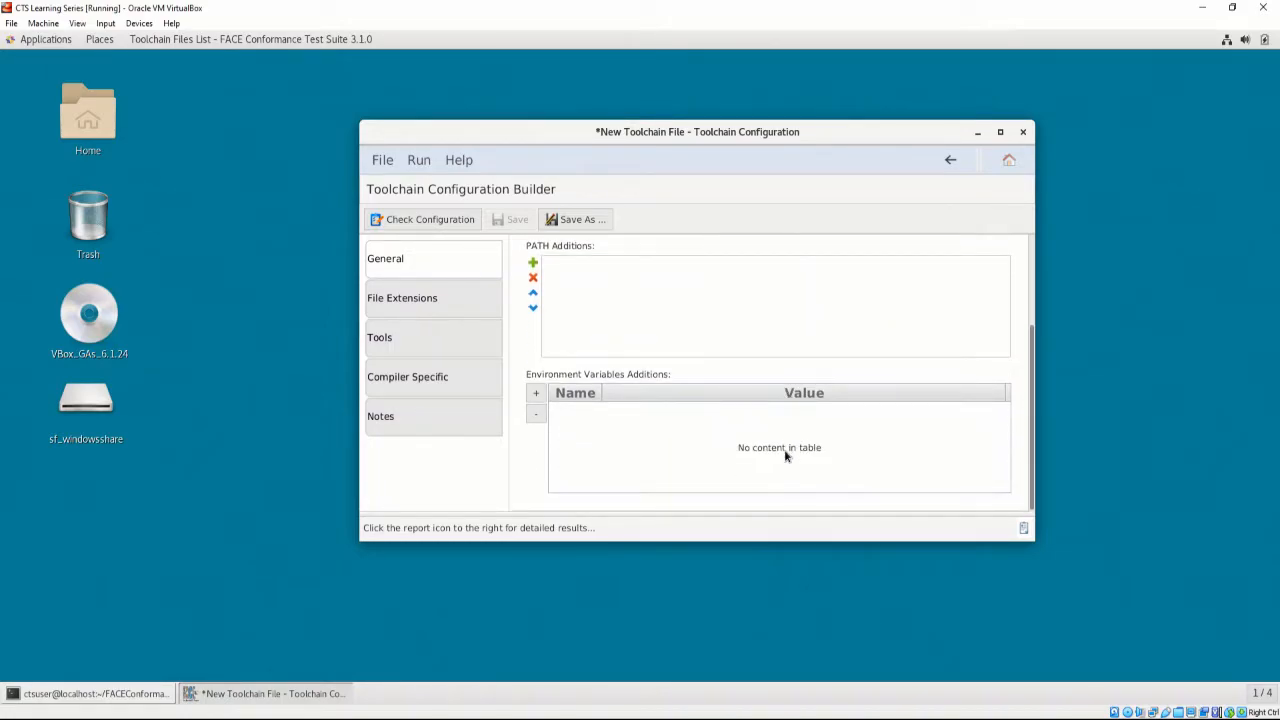
{"action": "mouse_move", "coordinate": [658, 326]}
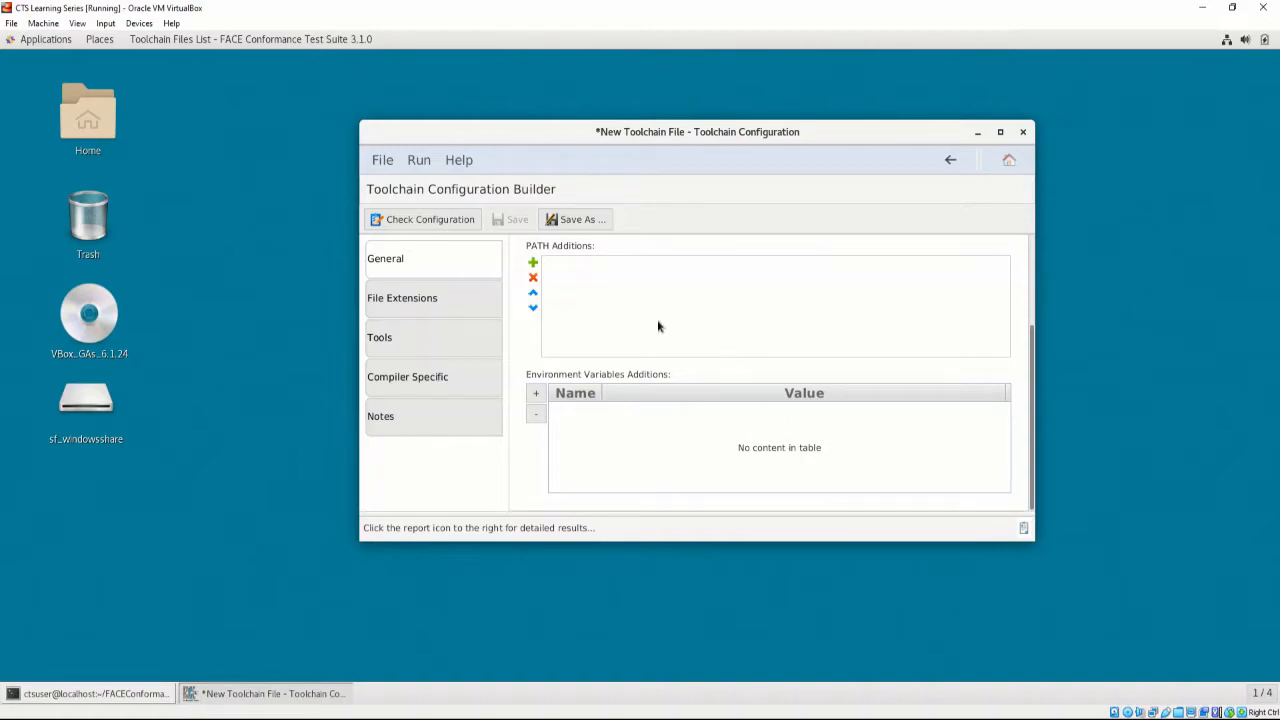
Step: Set the header file extension to hpp and the source extension to cpp
{"action": "left_click", "coordinate": [402, 297]}
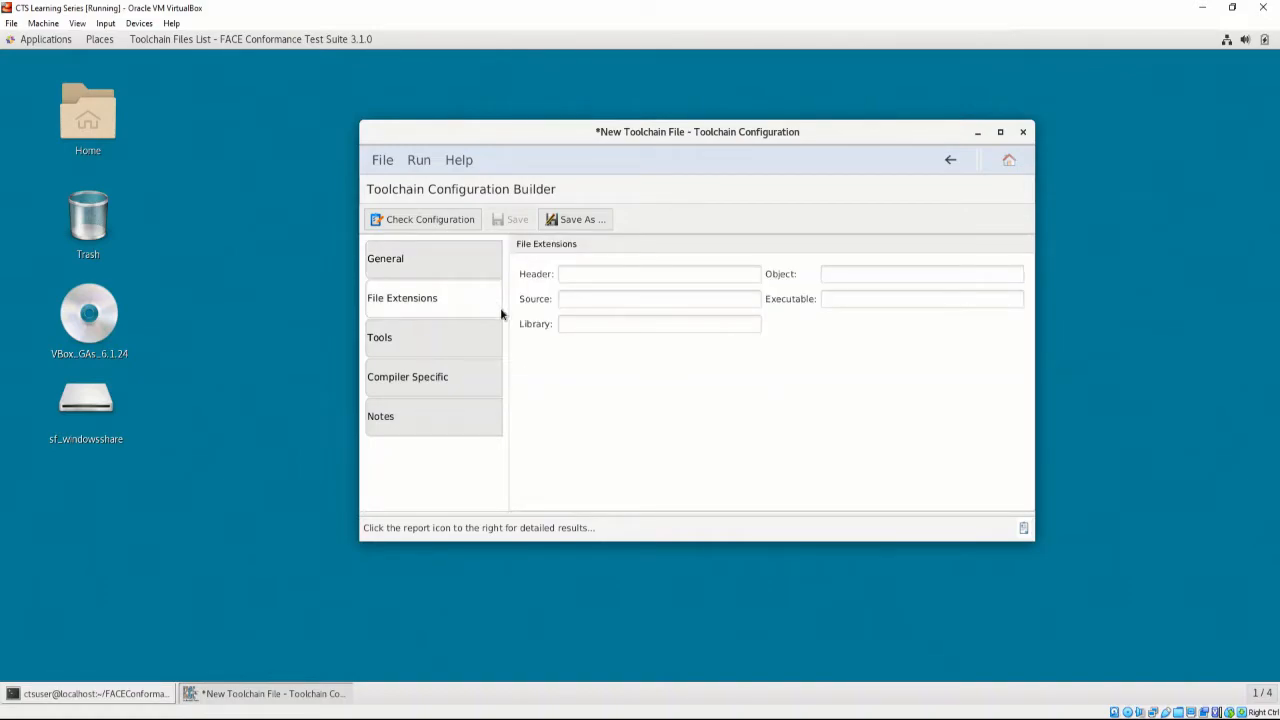
{"action": "mouse_move", "coordinate": [754, 476]}
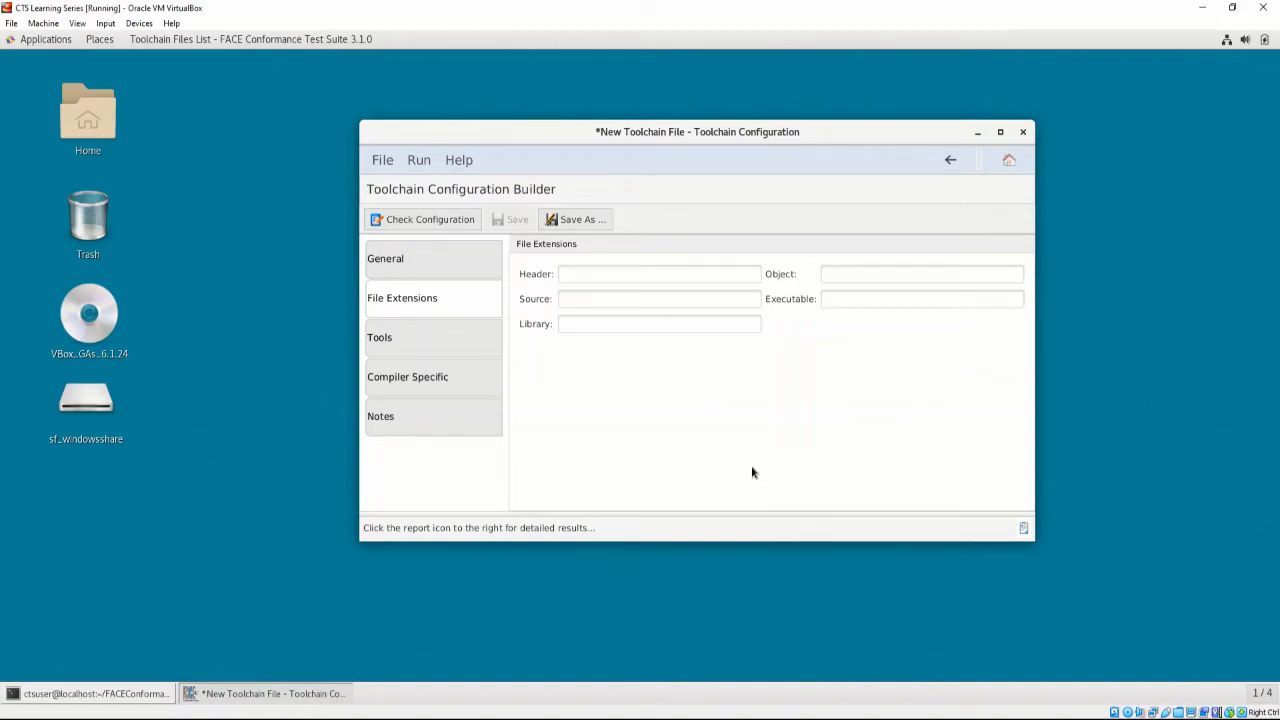
{"action": "left_click", "coordinate": [658, 274]}
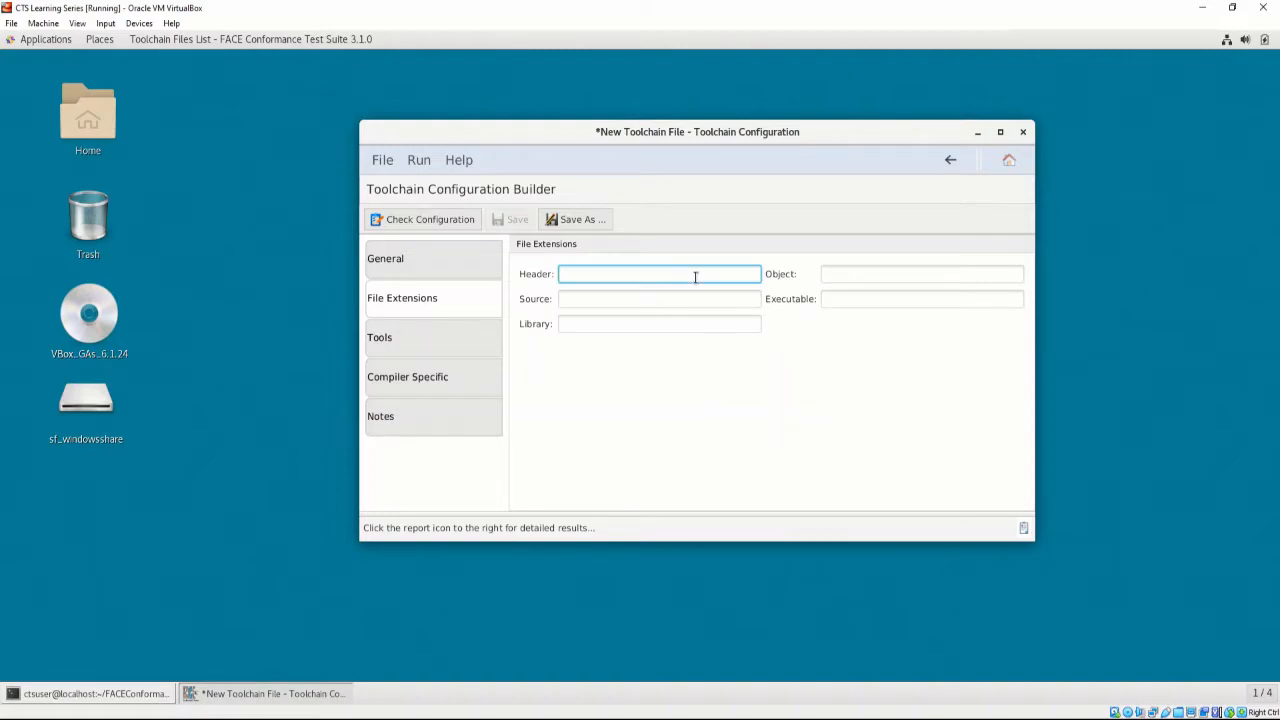
{"action": "type", "text": "hpp"}
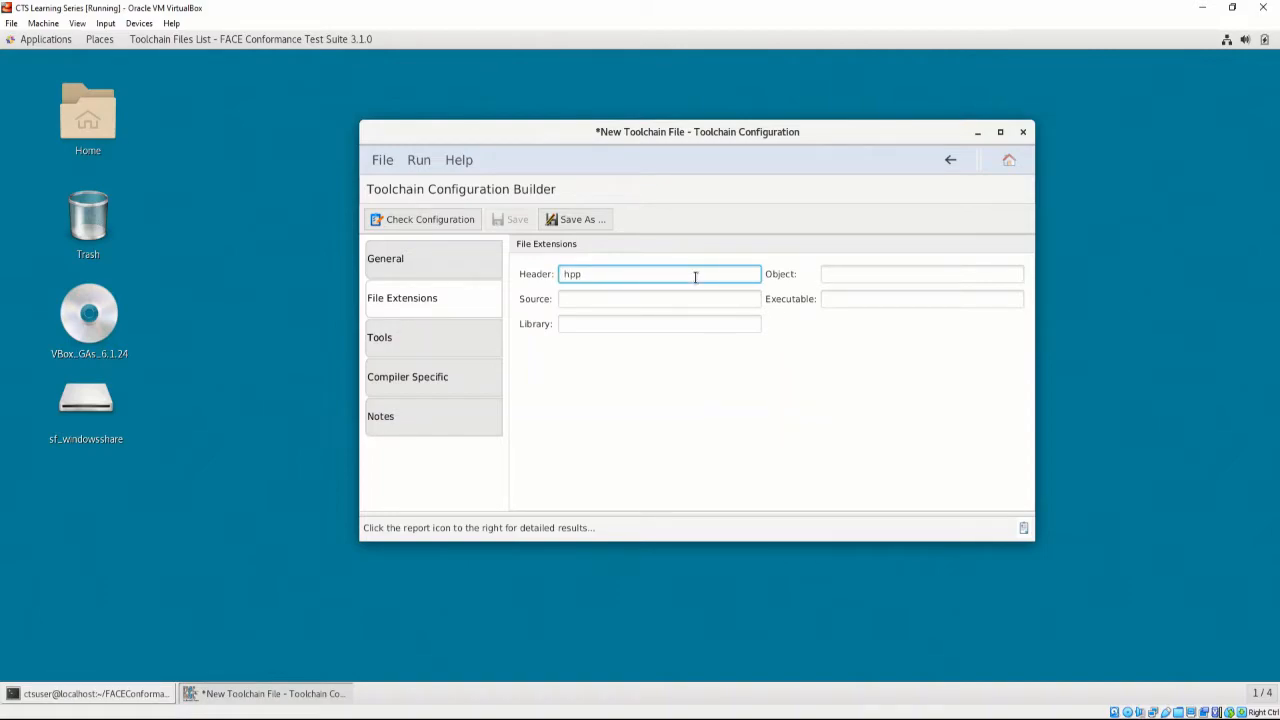
{"action": "type", "text": "cpp"}
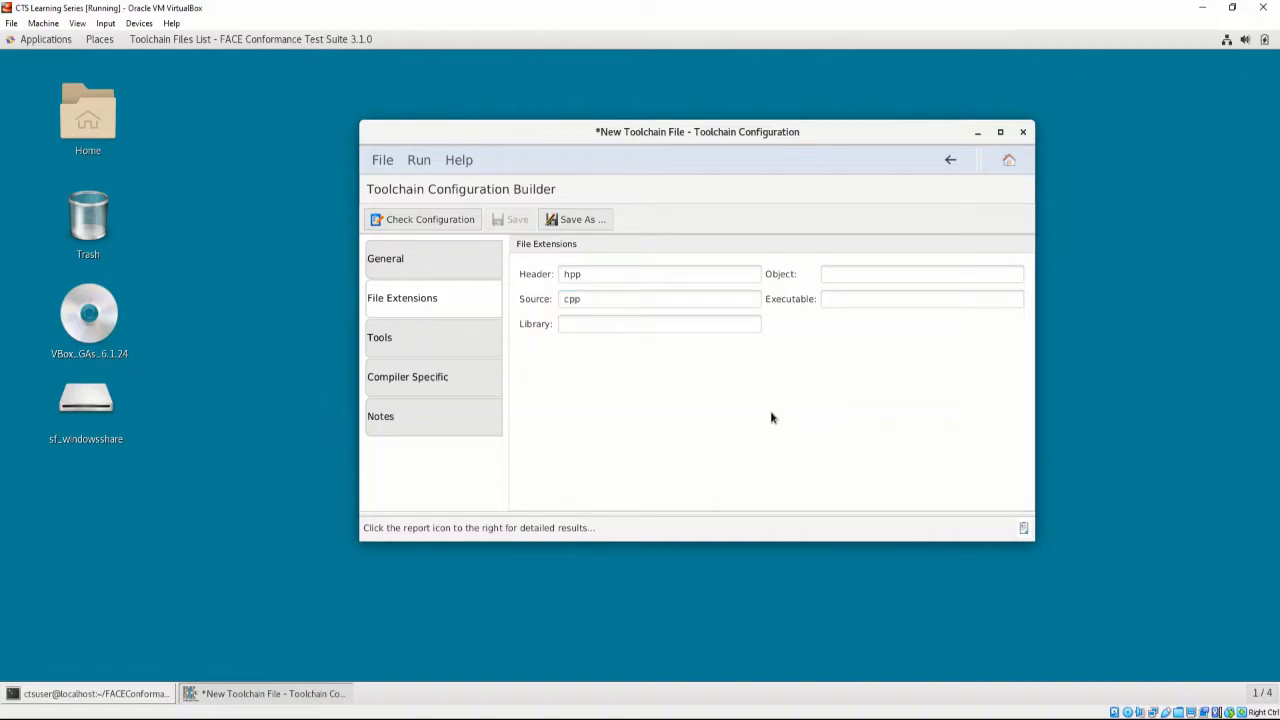
{"action": "mouse_move", "coordinate": [740, 396]}
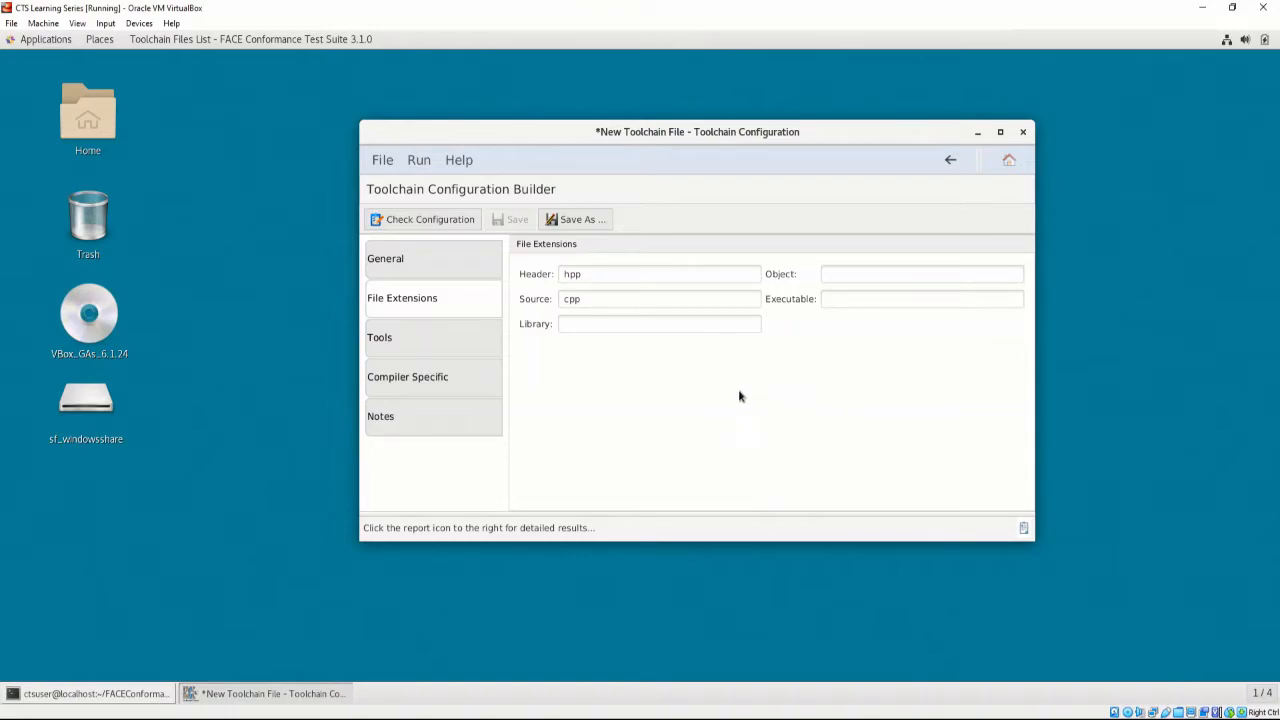
Step: Show the Tools page and scroll past the empty Compiler, Linker and Archiver sections
{"action": "left_click", "coordinate": [379, 337]}
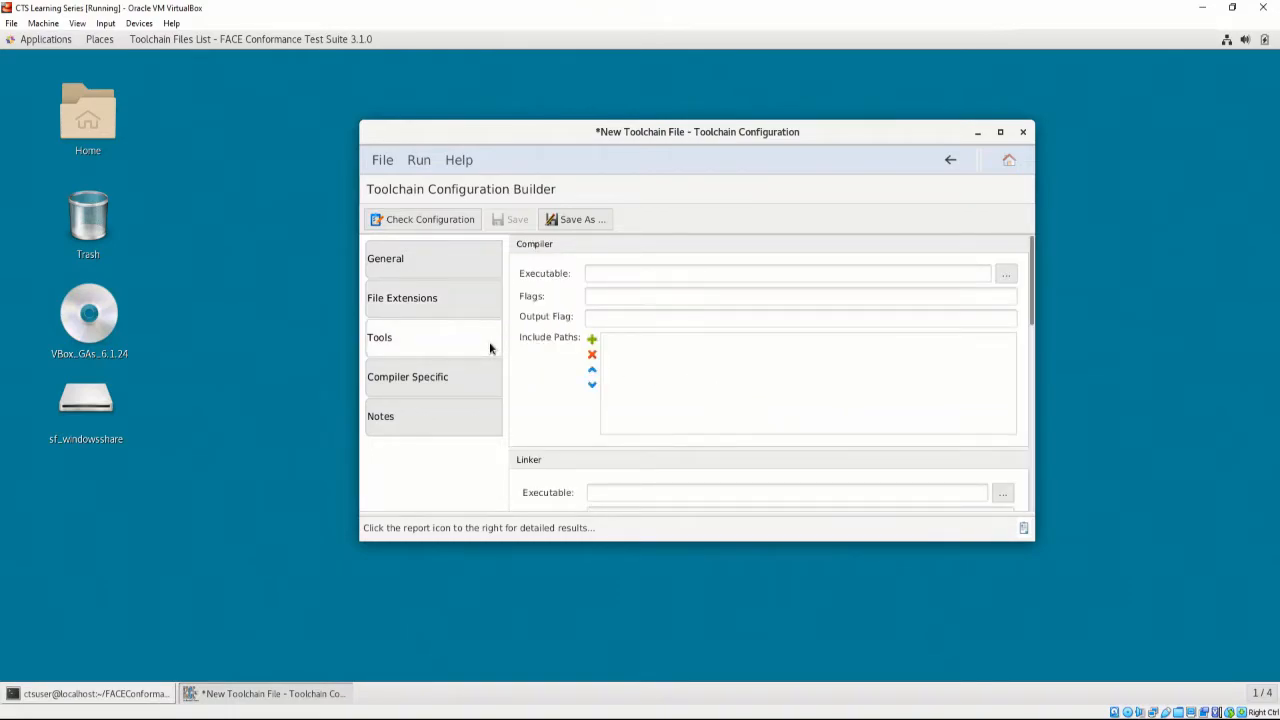
{"action": "scroll", "scroll_direction": "down", "scroll_amount": 3}
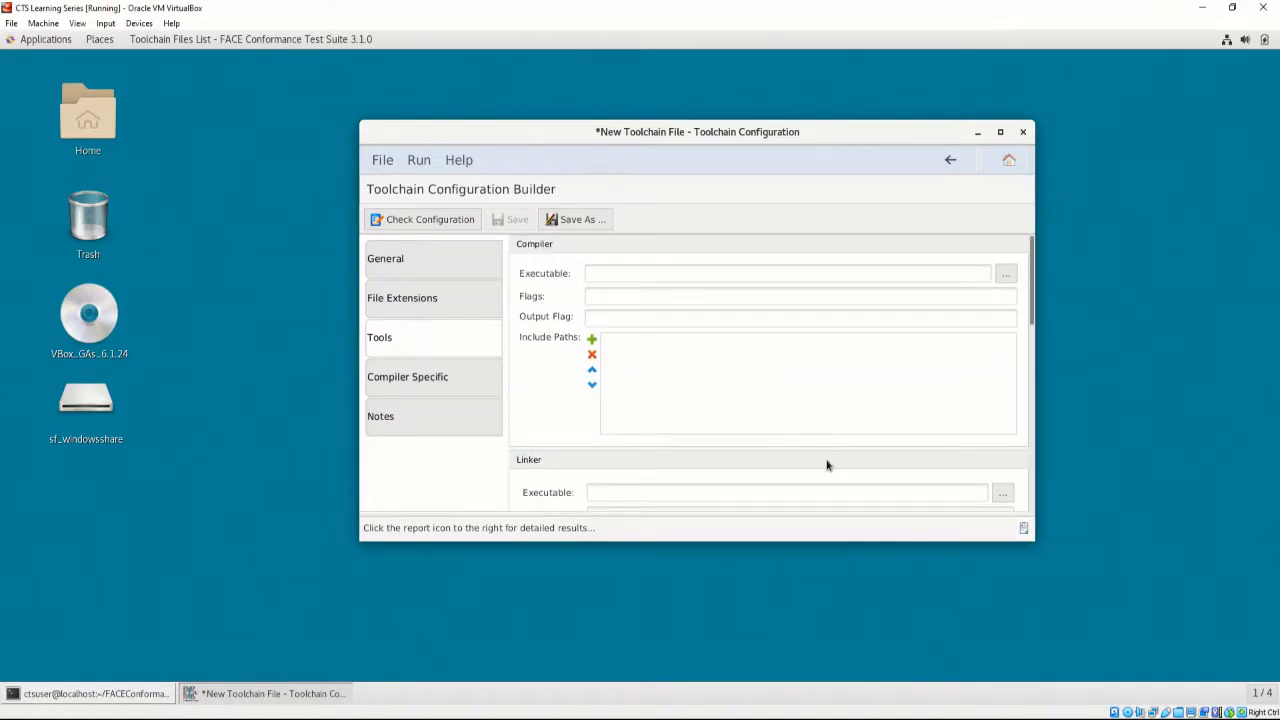
{"action": "mouse_move", "coordinate": [437, 474]}
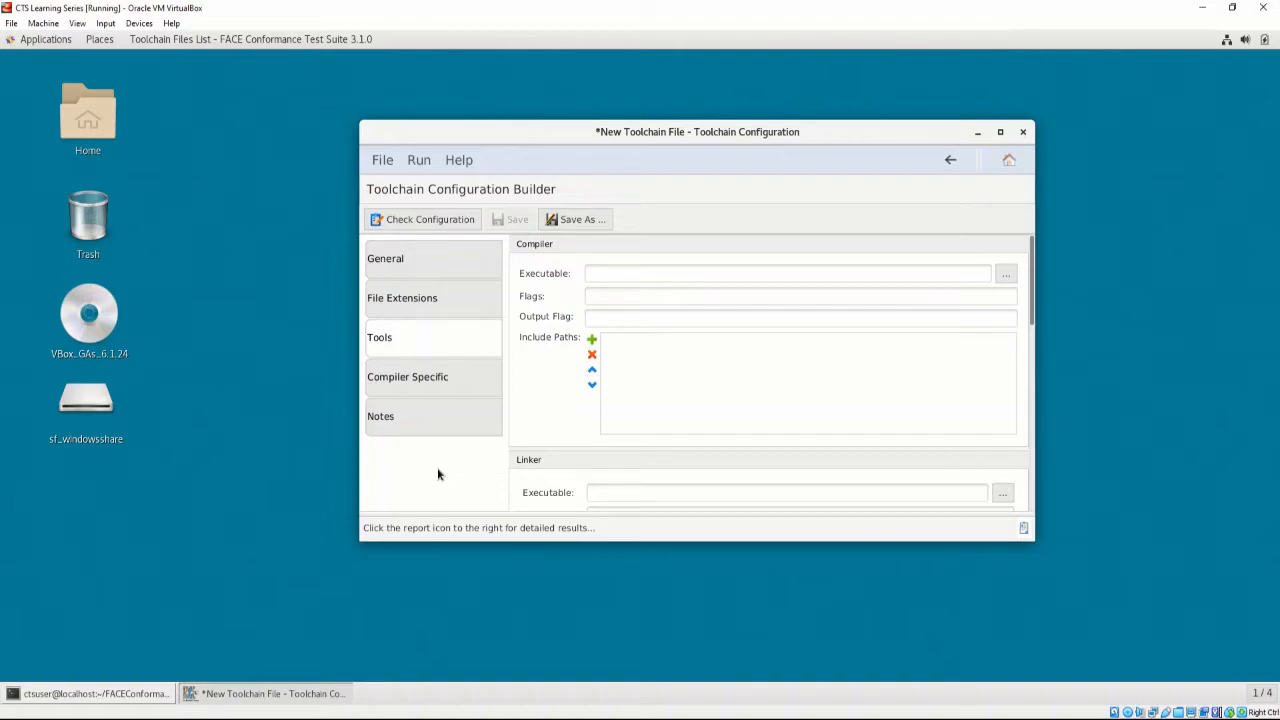
{"action": "mouse_move", "coordinate": [552, 463]}
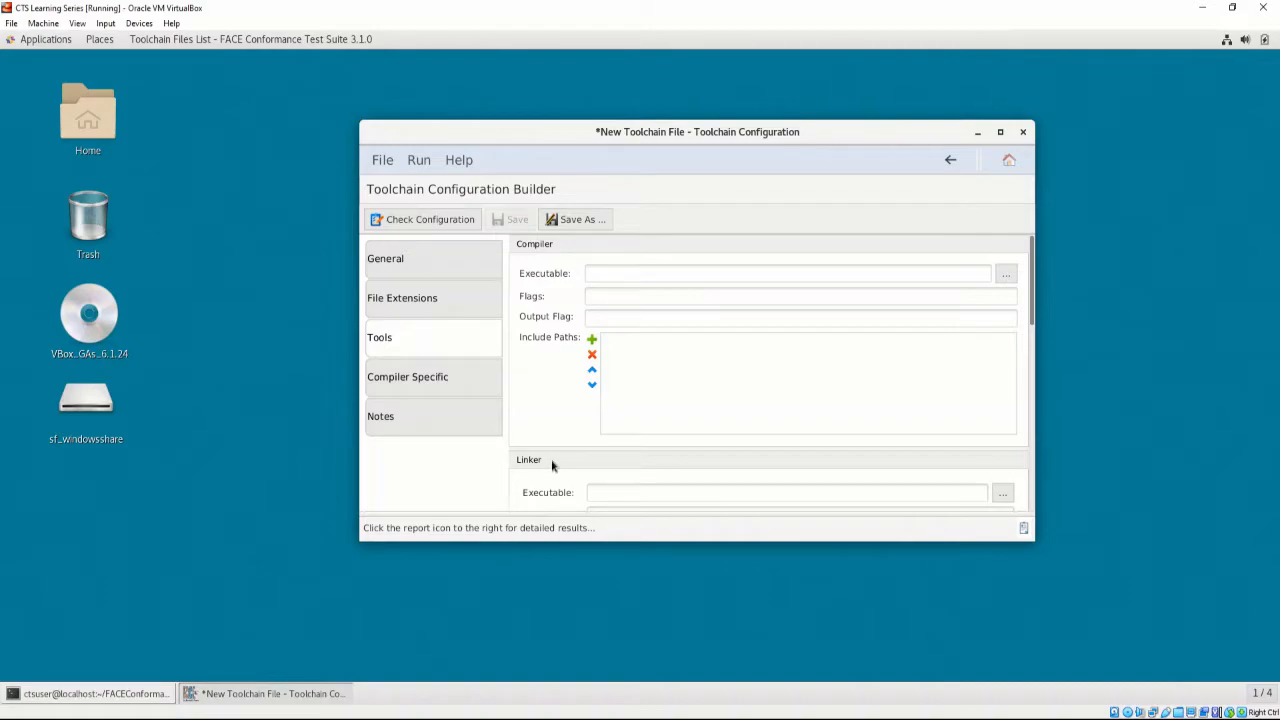
{"action": "scroll", "scroll_direction": "down", "scroll_amount": 3}
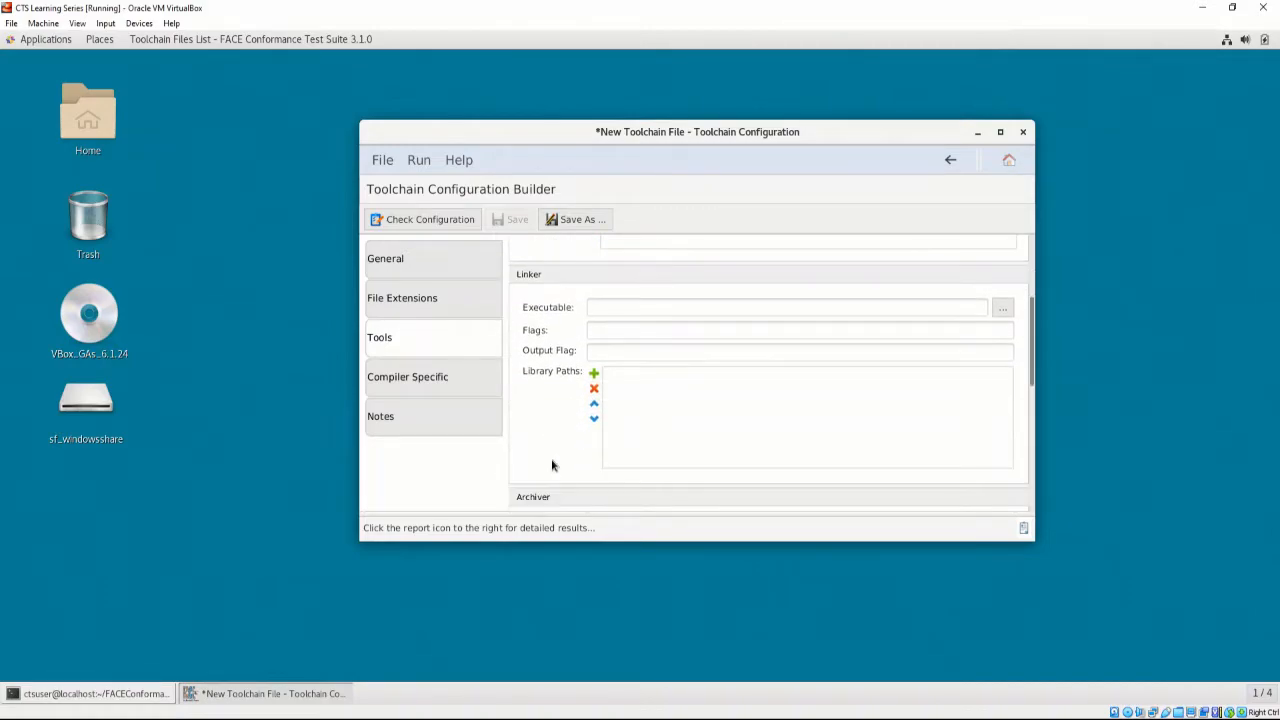
{"action": "mouse_move", "coordinate": [433, 483]}
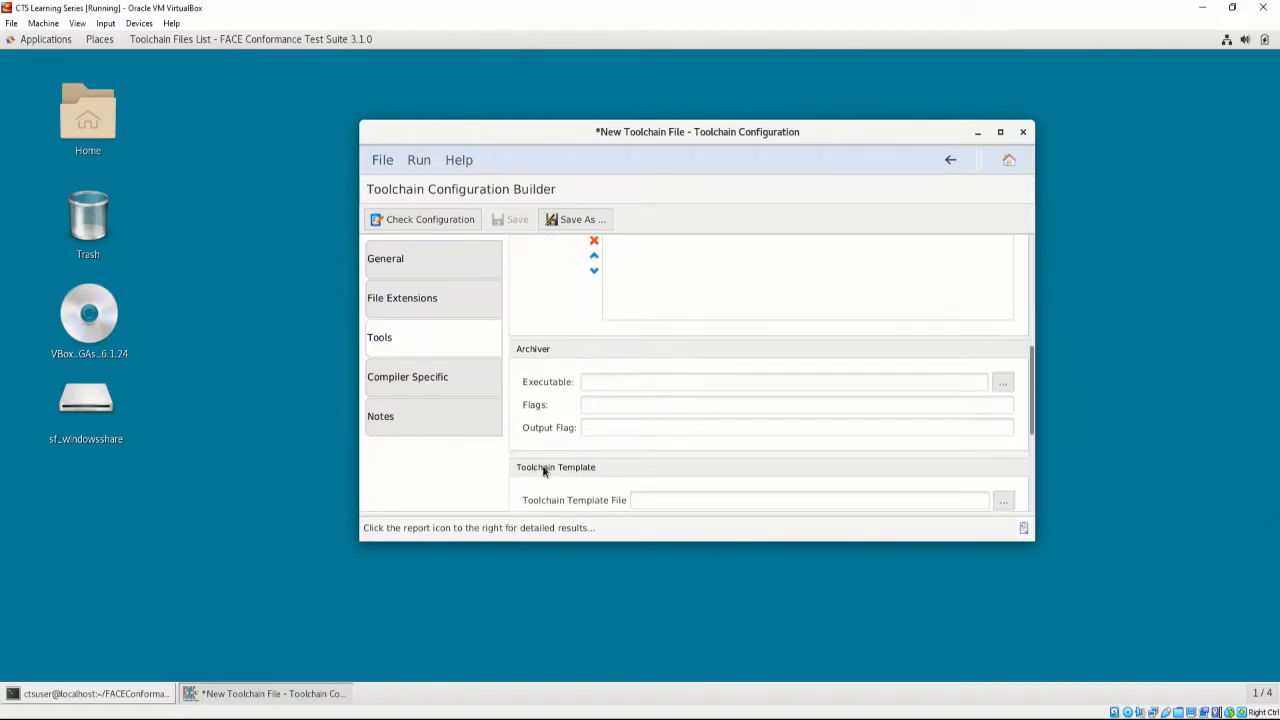
Step: Scroll to the Toolchain Template section and browse for a Toolchain Template File
{"action": "scroll", "scroll_direction": "down", "scroll_amount": 3}
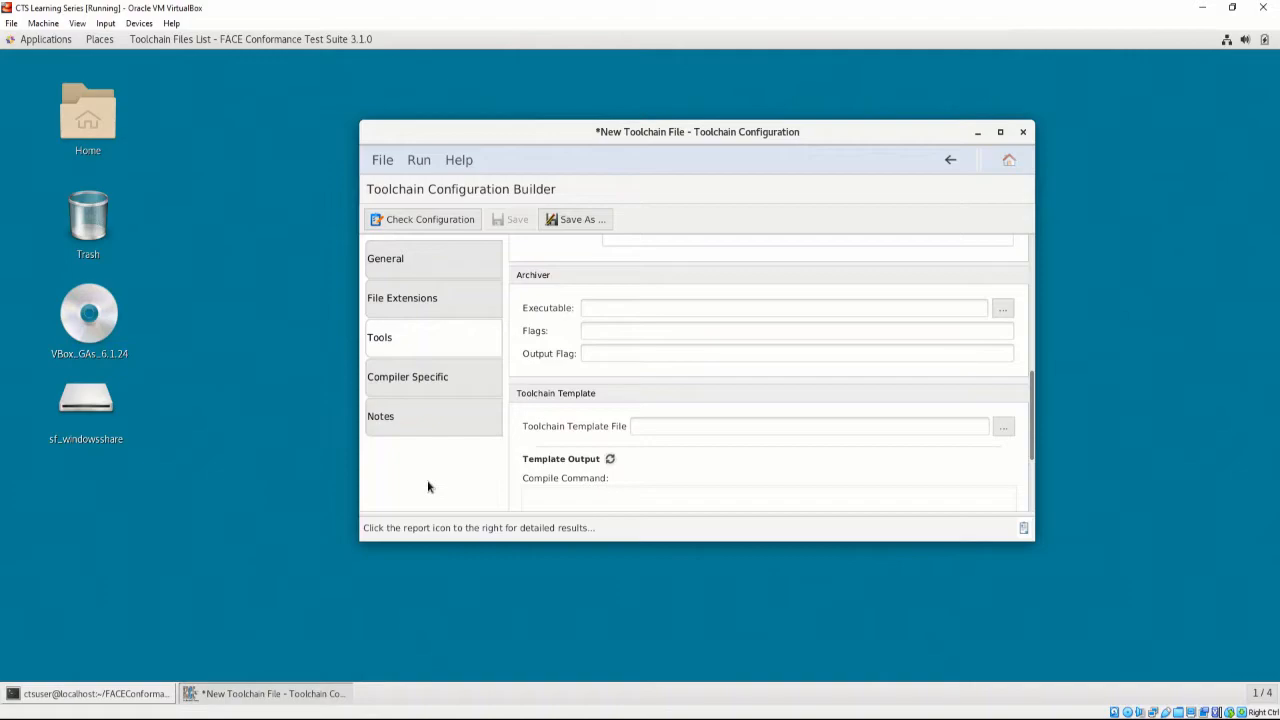
{"action": "mouse_move", "coordinate": [935, 453]}
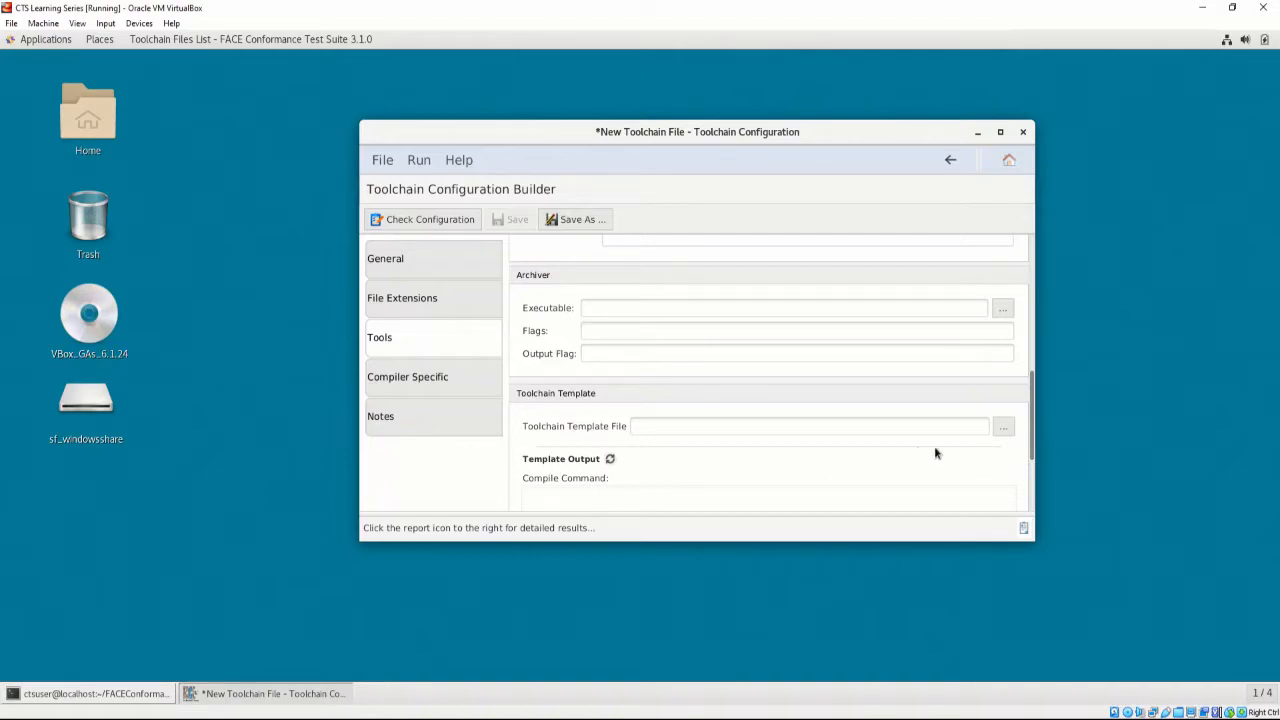
{"action": "mouse_move", "coordinate": [518, 468]}
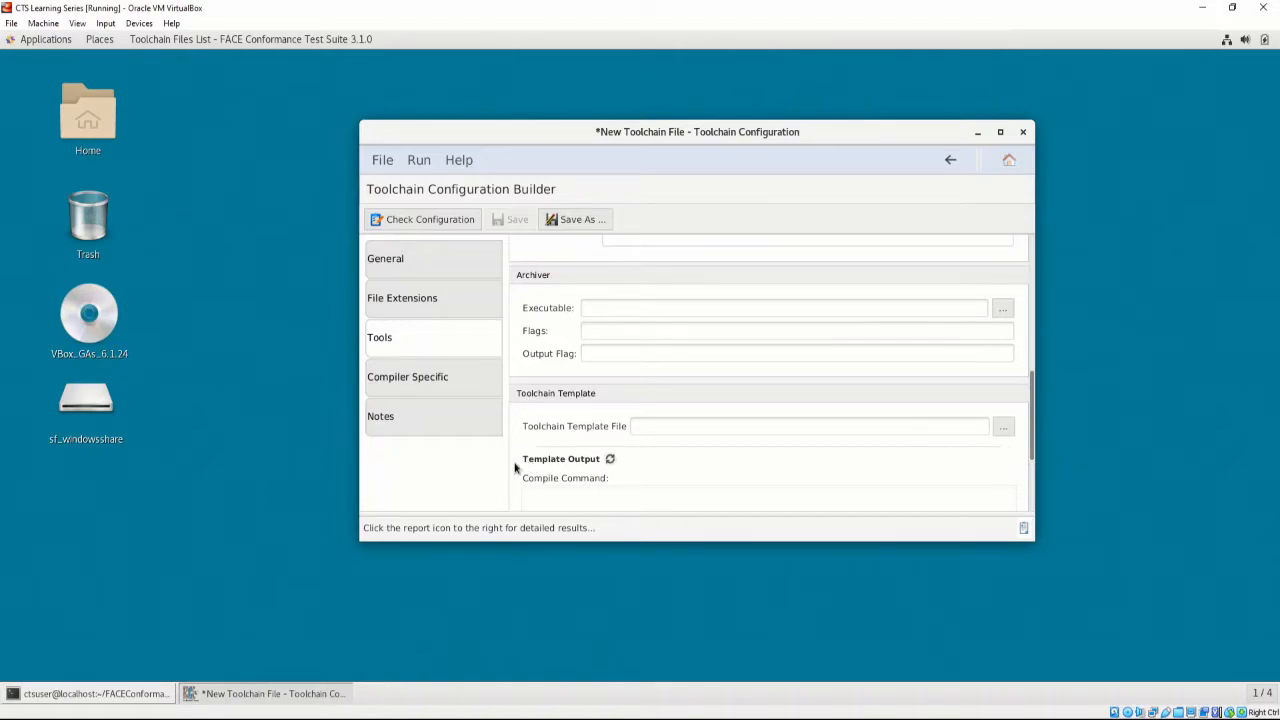
{"action": "scroll", "scroll_direction": "down", "scroll_amount": 3}
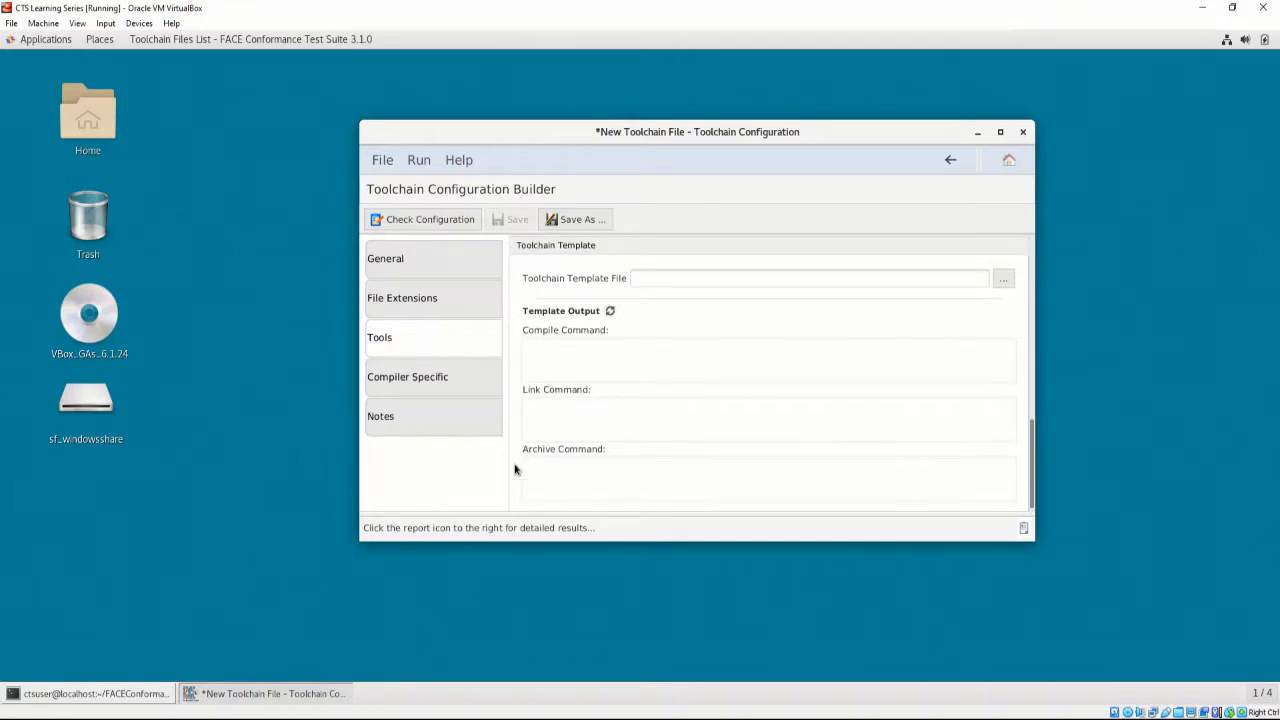
{"action": "mouse_move", "coordinate": [1005, 292]}
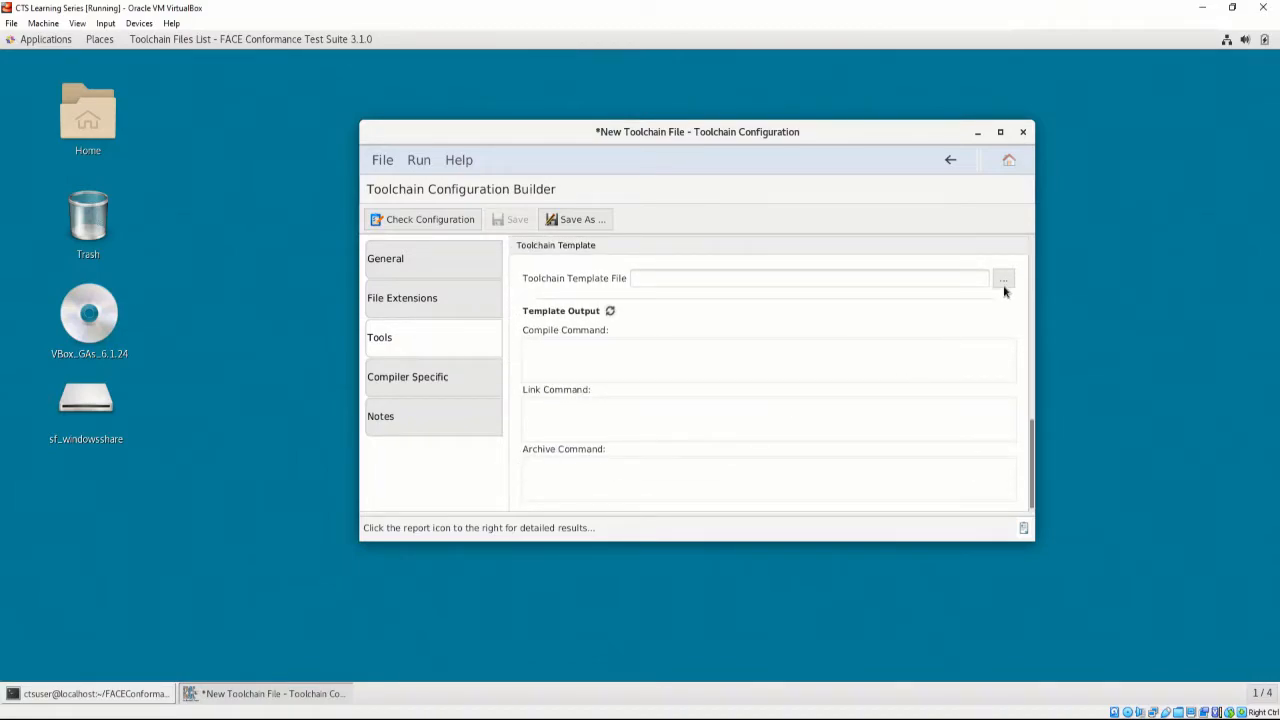
{"action": "mouse_move", "coordinate": [1005, 287]}
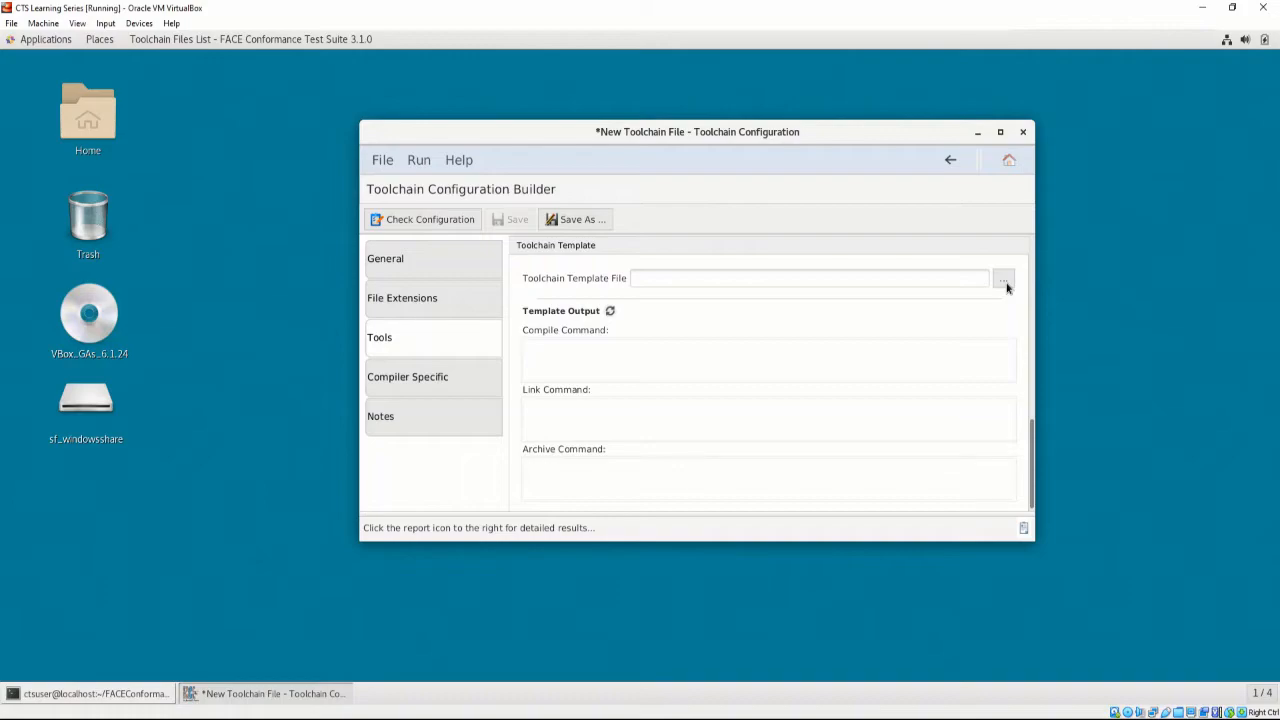
{"action": "left_click", "coordinate": [1003, 278]}
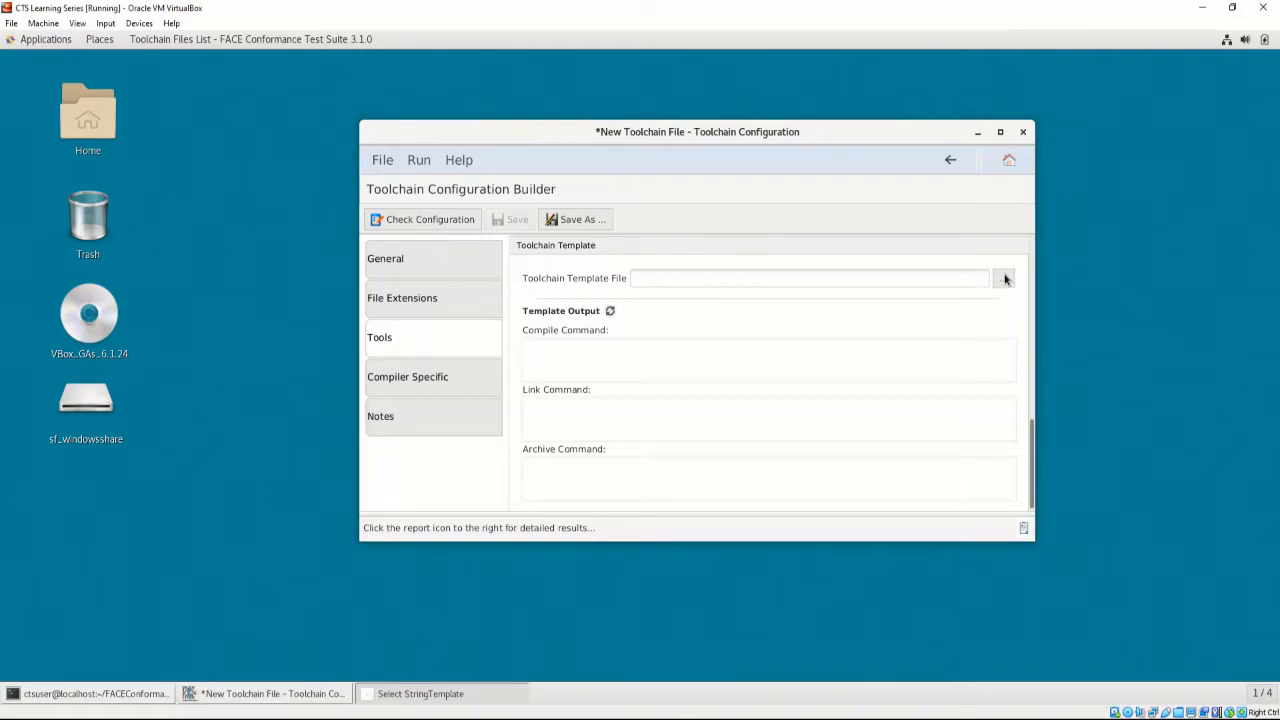
Step: Navigate the Select StringTemplate dialog into datafiles, then stringtemplate
{"action": "left_click", "coordinate": [1004, 278]}
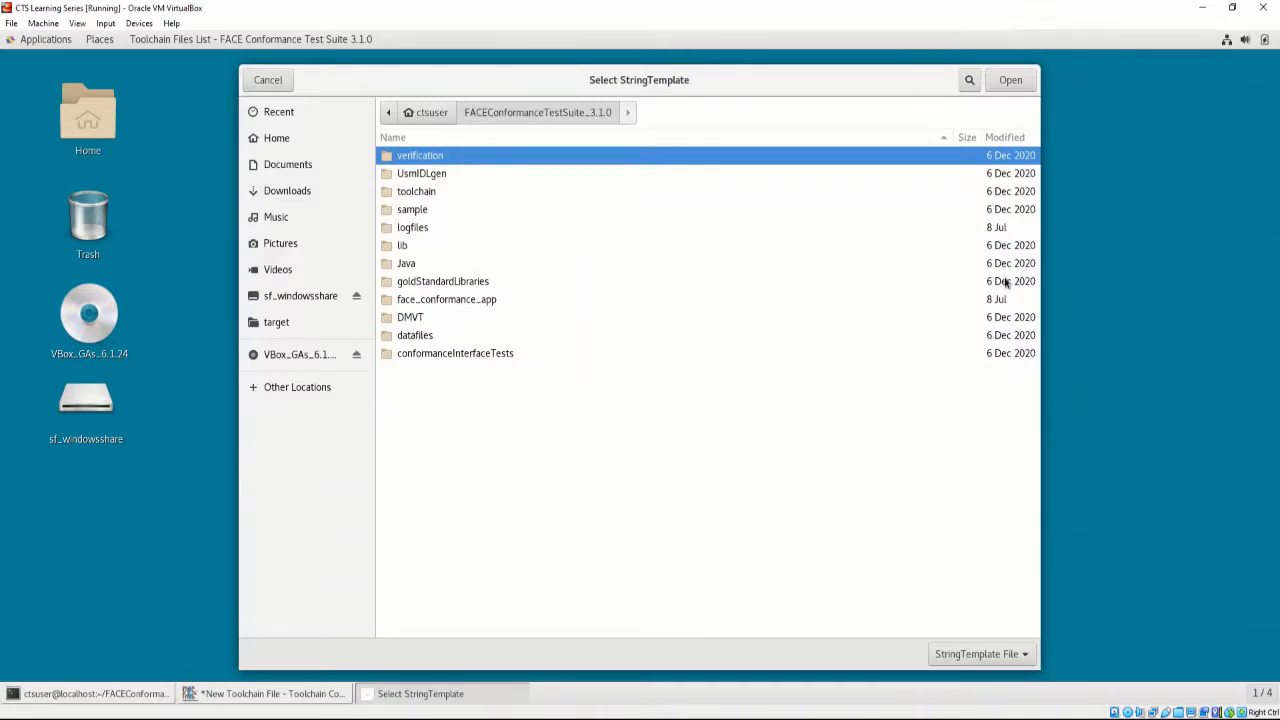
{"action": "mouse_move", "coordinate": [840, 328]}
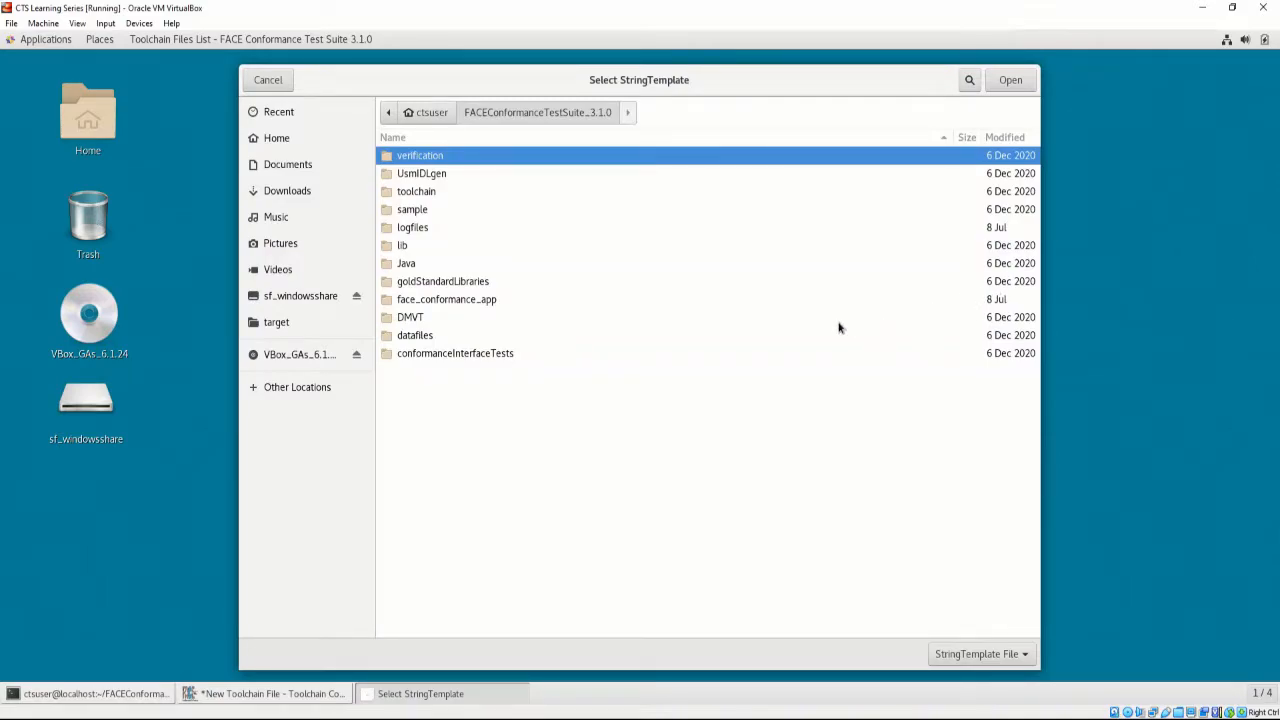
{"action": "left_click", "coordinate": [415, 335]}
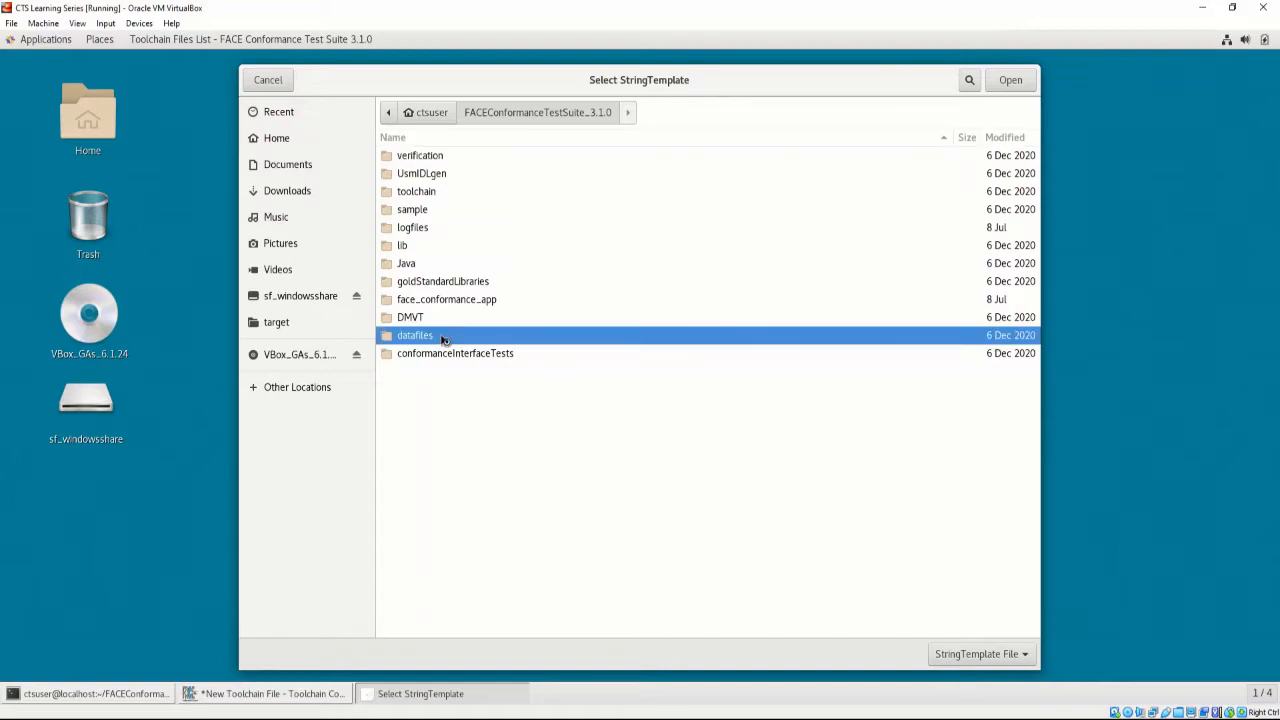
{"action": "double_click", "coordinate": [415, 335]}
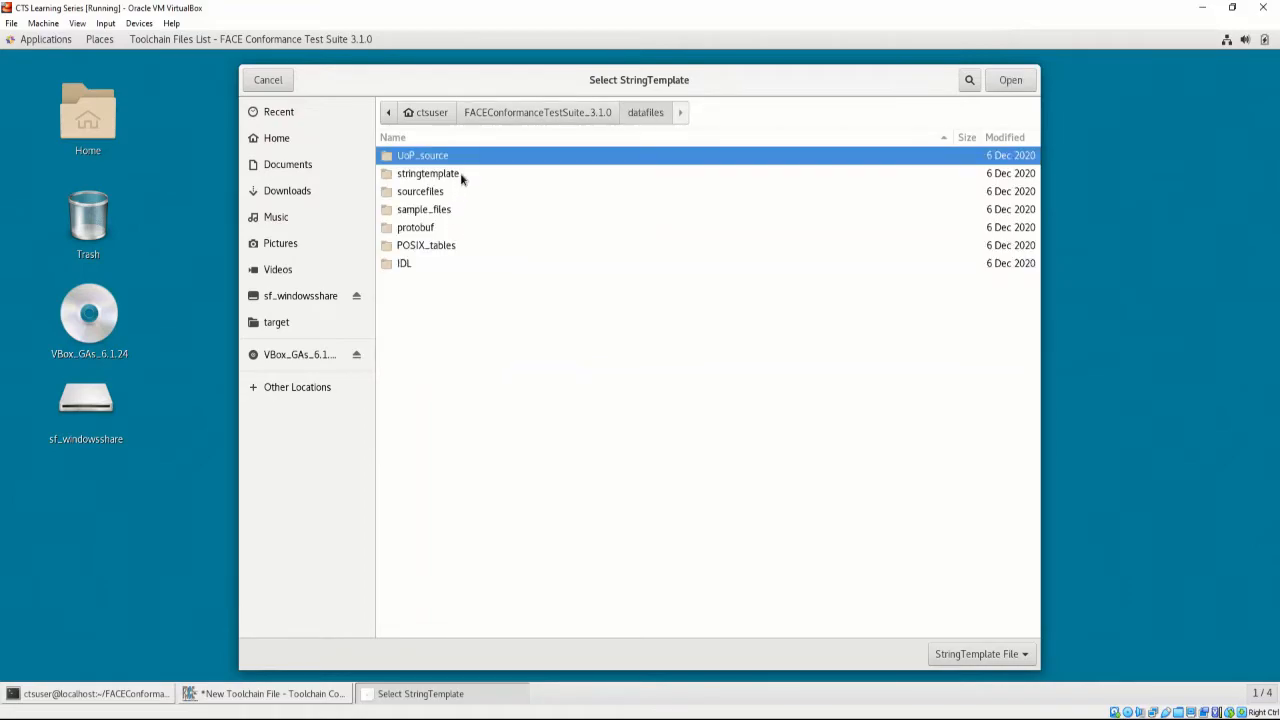
{"action": "double_click", "coordinate": [428, 173]}
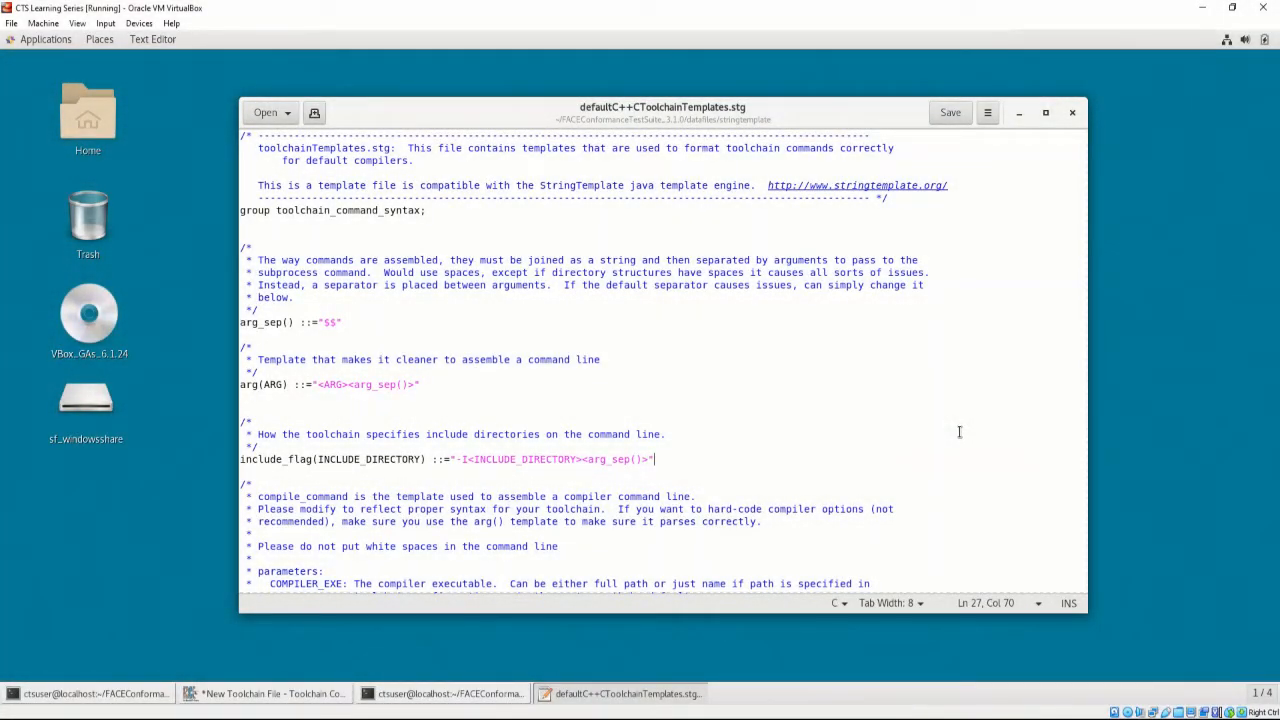
Step: Scroll through the compile_command and link templates in defaultC++CToolchainTemplates.stg
{"action": "scroll", "scroll_direction": "down", "scroll_amount": 3}
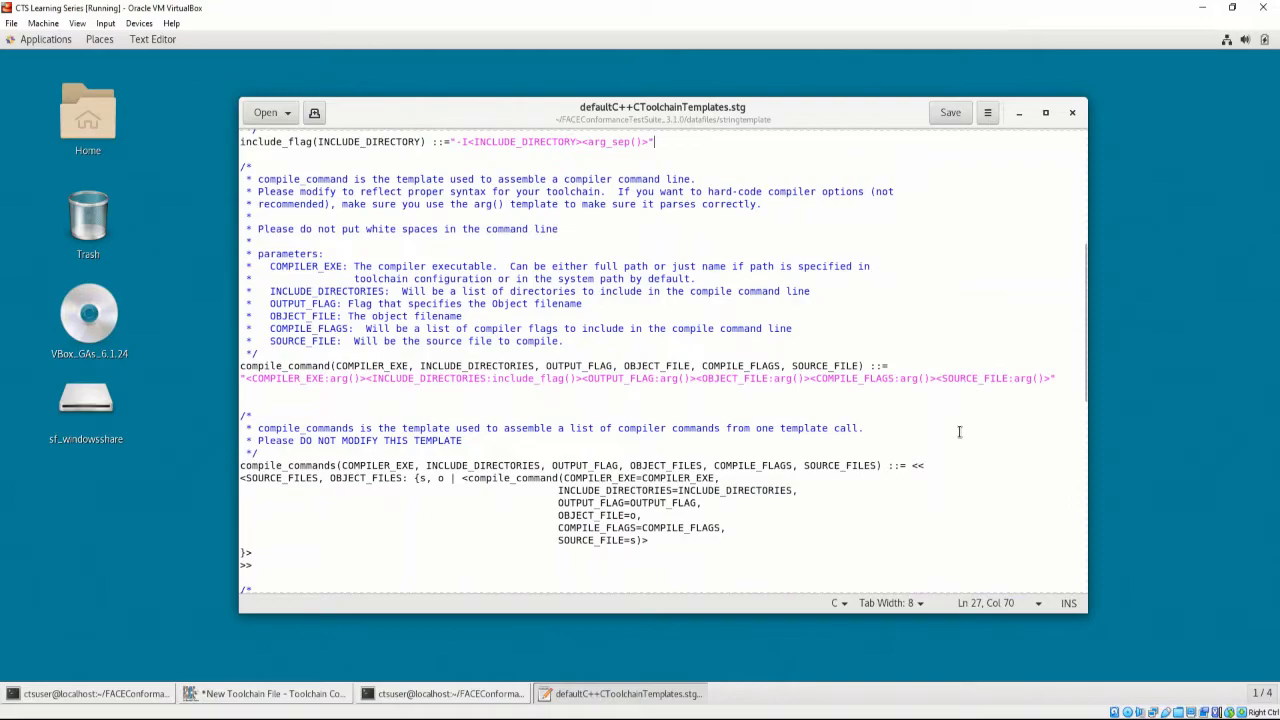
{"action": "scroll", "scroll_direction": "down", "scroll_amount": 3}
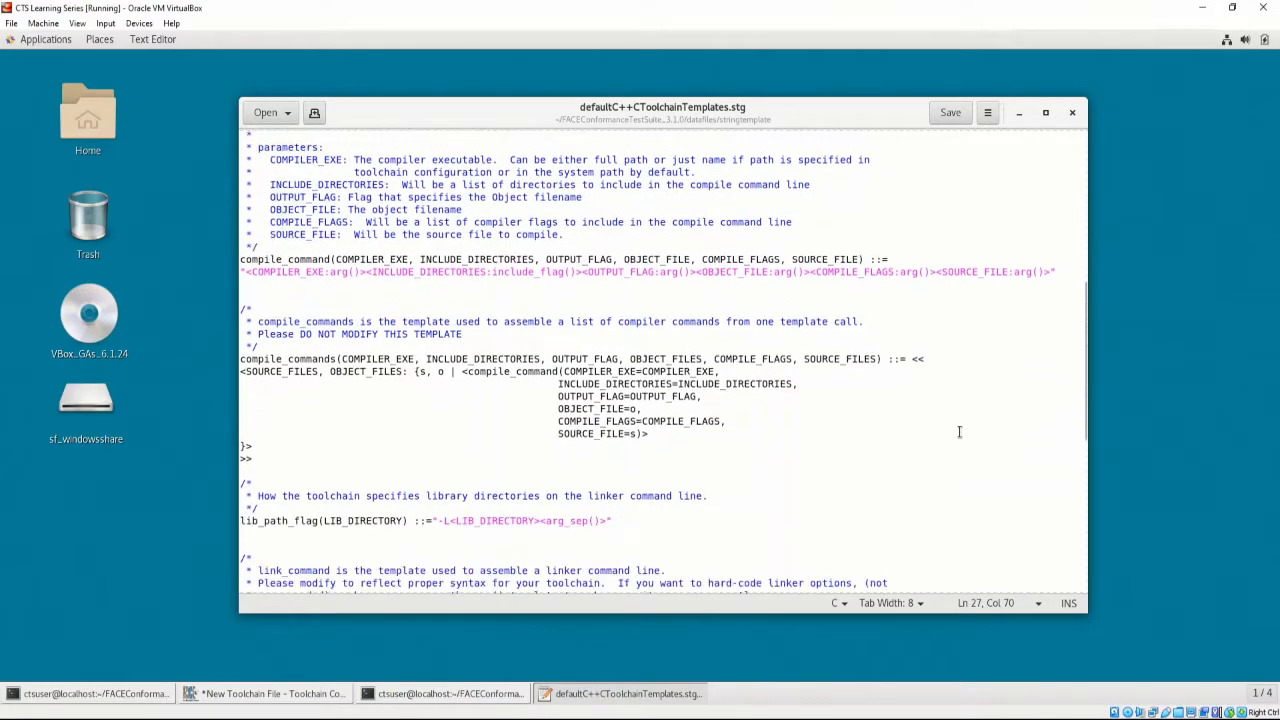
{"action": "scroll", "scroll_direction": "down", "scroll_amount": 3}
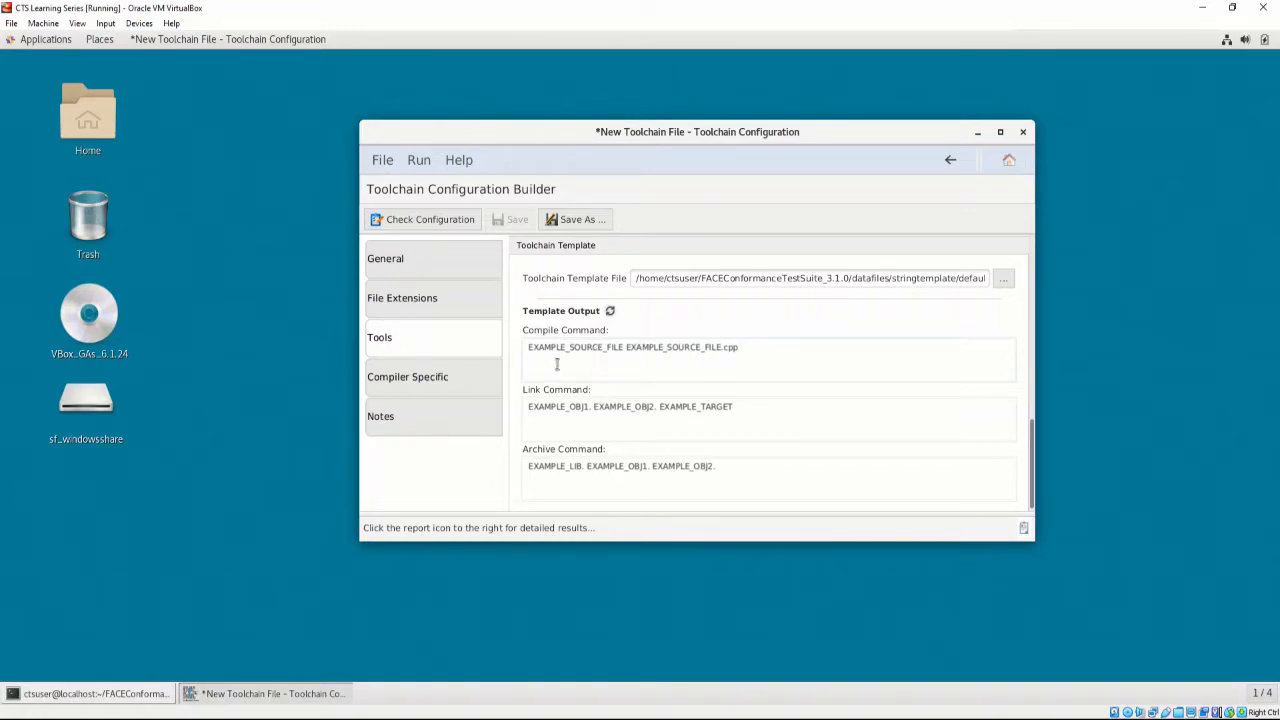
Step: Open the default stringtemplate .stg file as the Toolchain Template File
{"action": "left_click", "coordinate": [407, 376]}
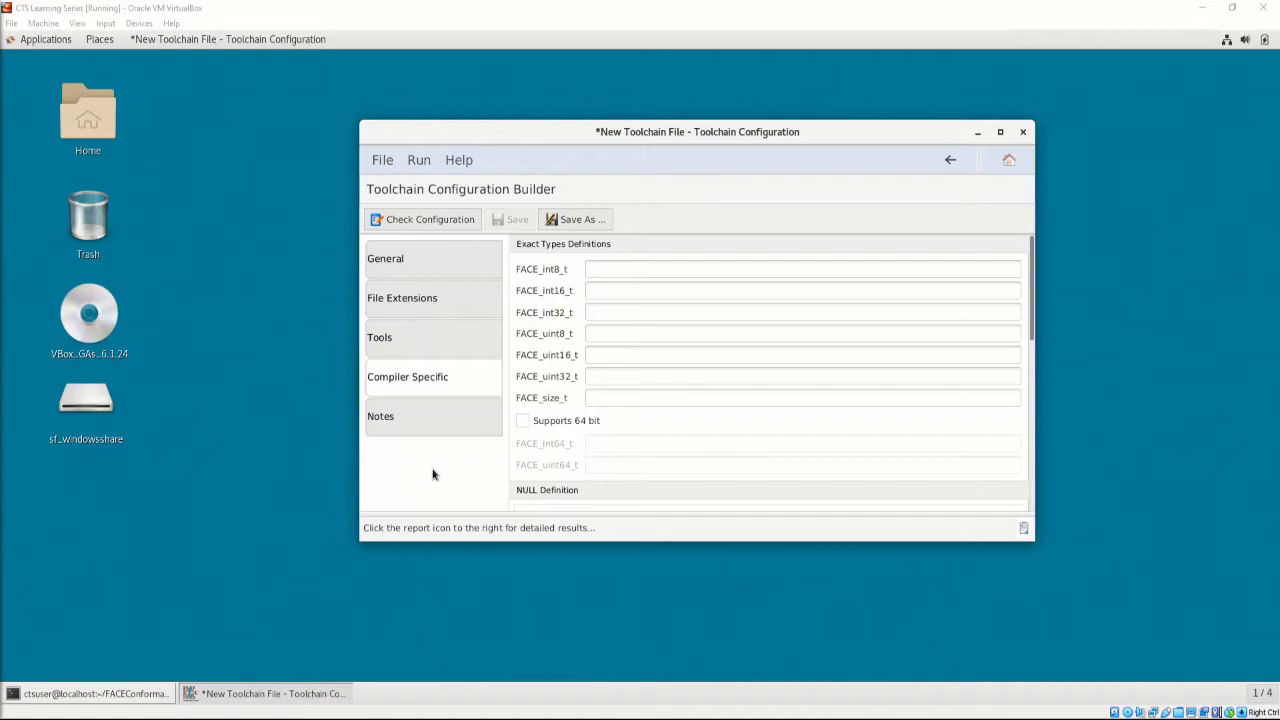
{"action": "mouse_move", "coordinate": [528, 468]}
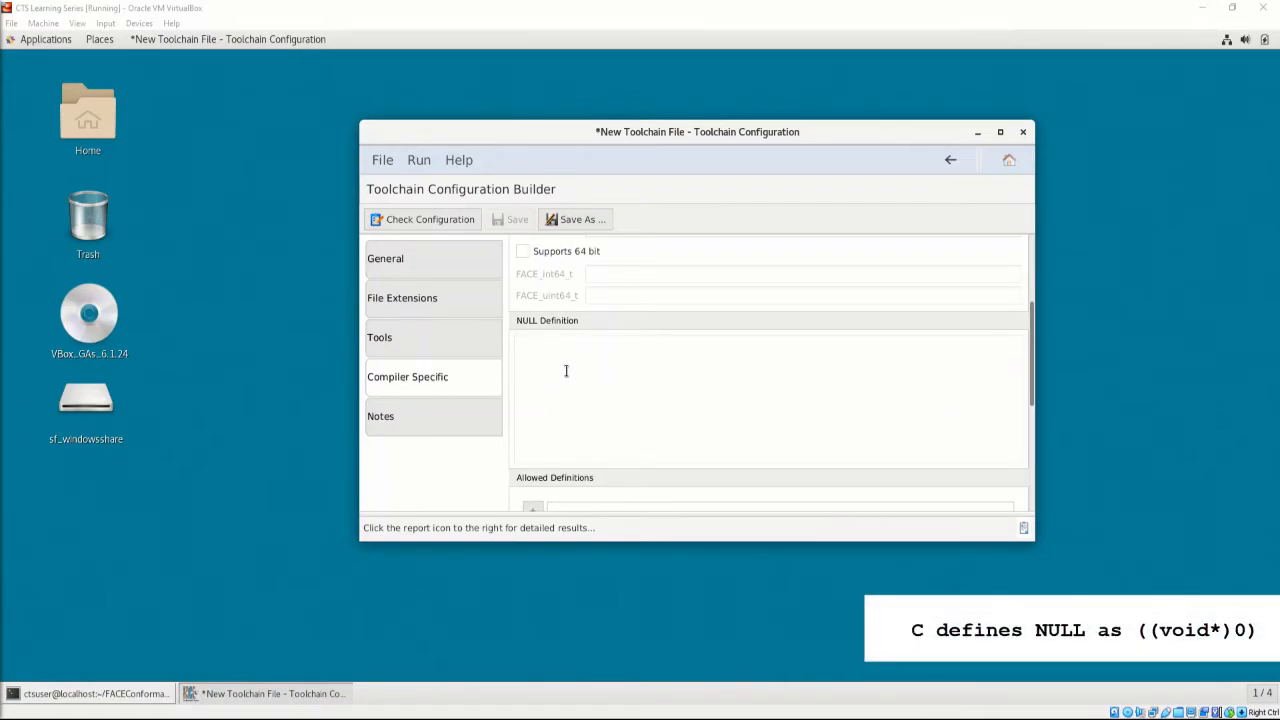
Step: Scroll the Compiler Specific page down to the empty Allowed Definitions list
{"action": "scroll", "scroll_direction": "down", "scroll_amount": 3}
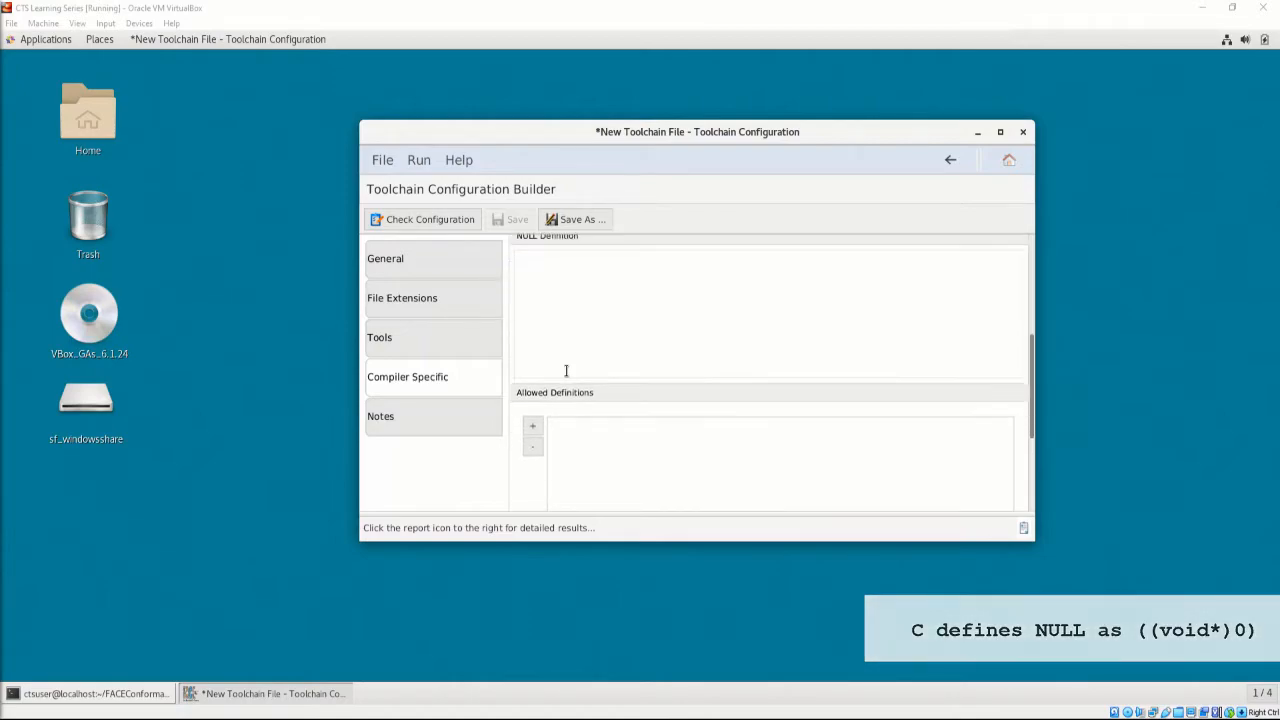
{"action": "scroll", "scroll_direction": "down", "scroll_amount": 3}
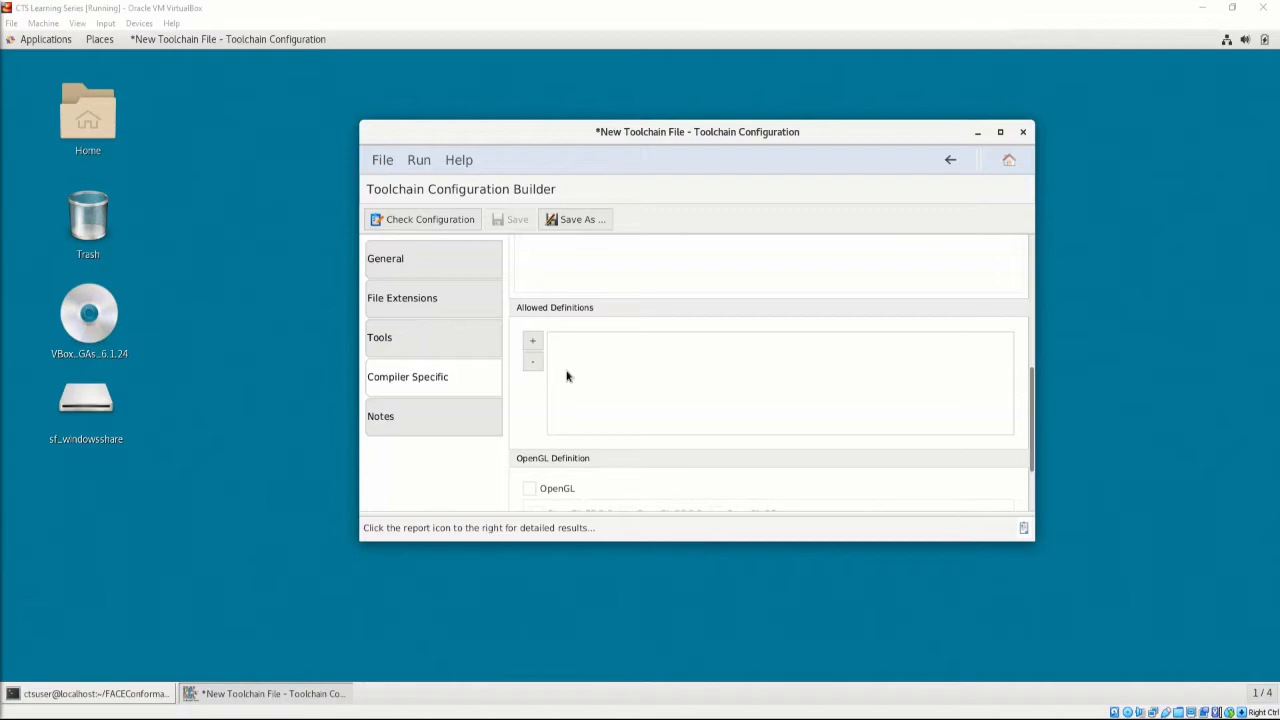
{"action": "mouse_move", "coordinate": [560, 367]}
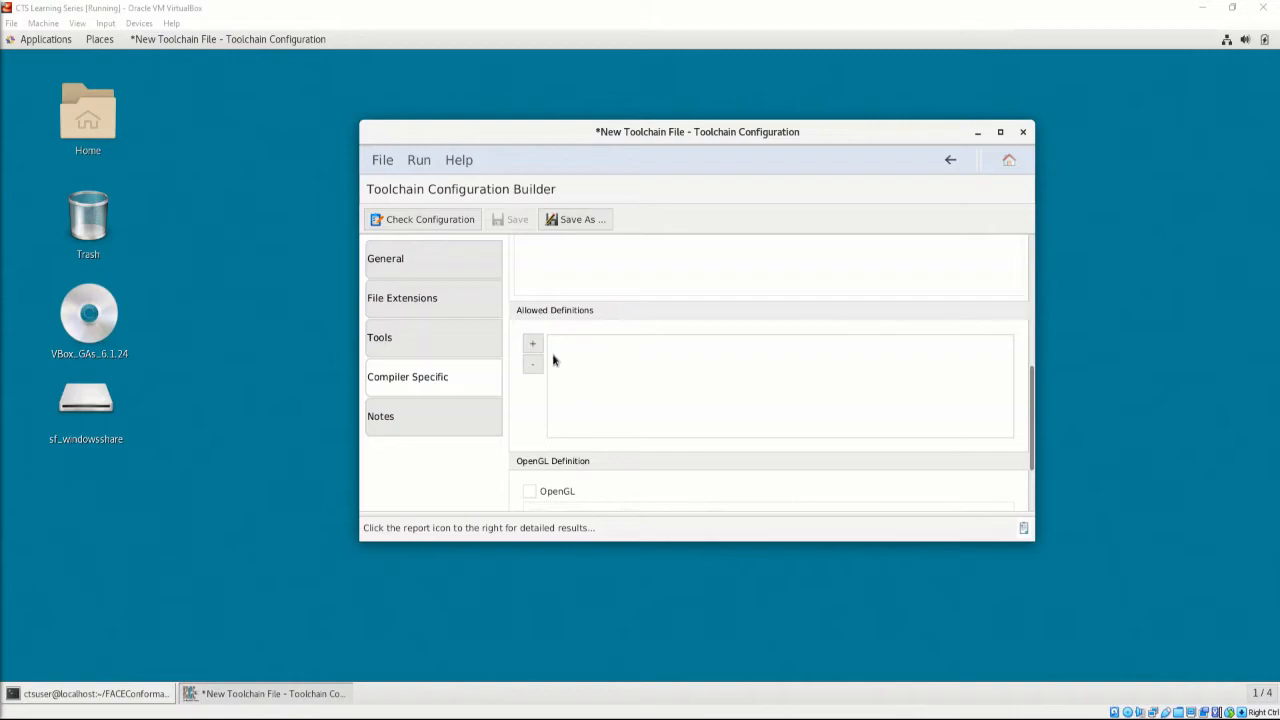
Step: Add Allowed Definition 0 with a void myFunction(){ } stub and Chapter 5 and 6 comments
{"action": "left_click", "coordinate": [532, 343]}
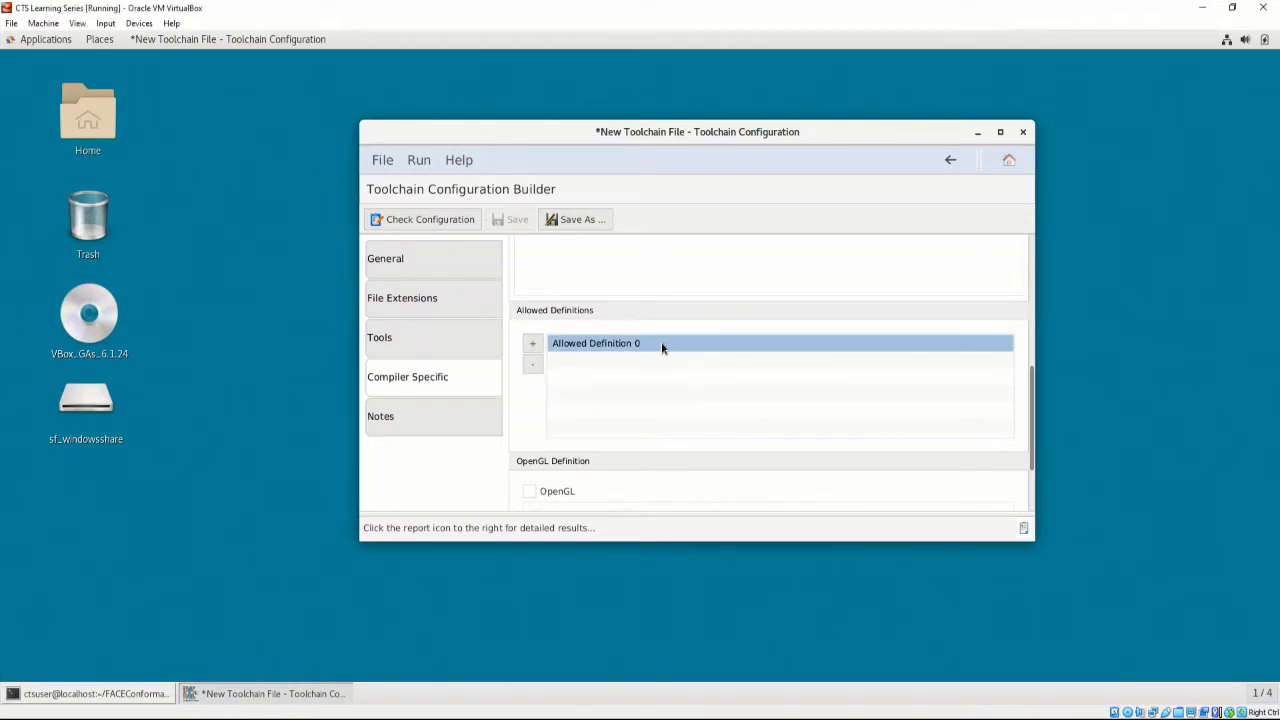
{"action": "double_click", "coordinate": [595, 343]}
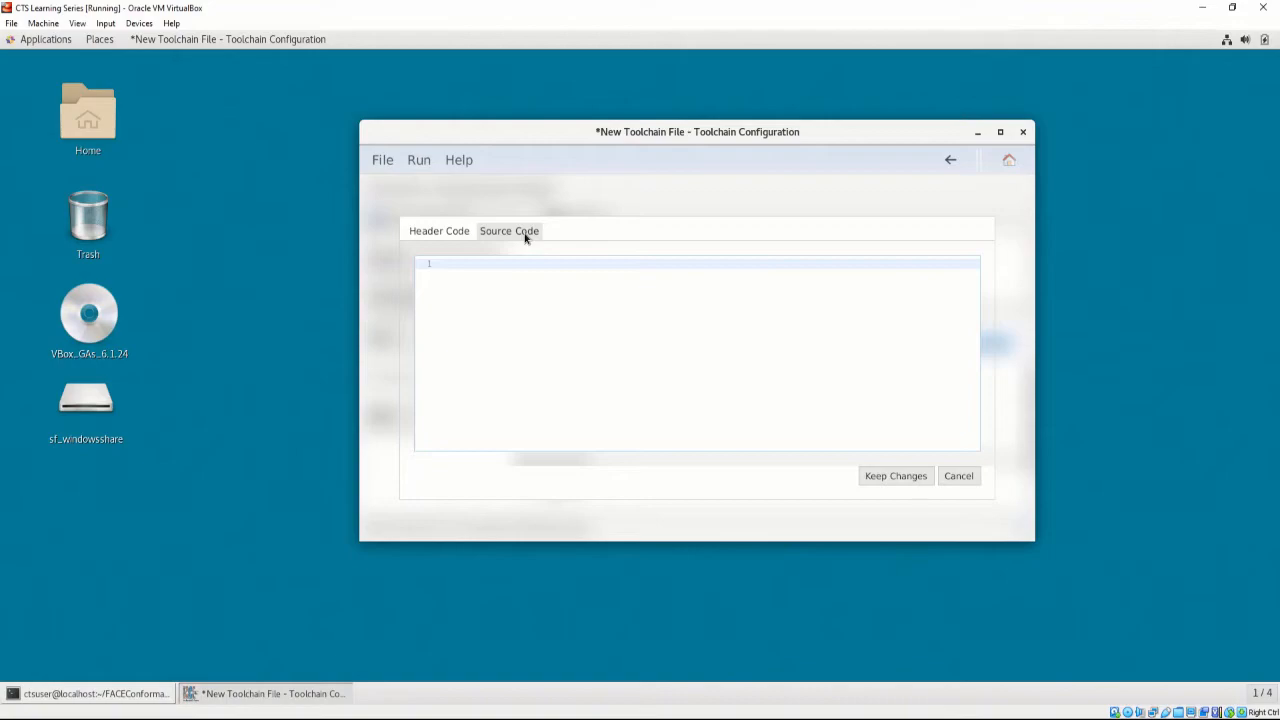
{"action": "left_click", "coordinate": [439, 230]}
{"action": "type", "text": "// source code goes"}
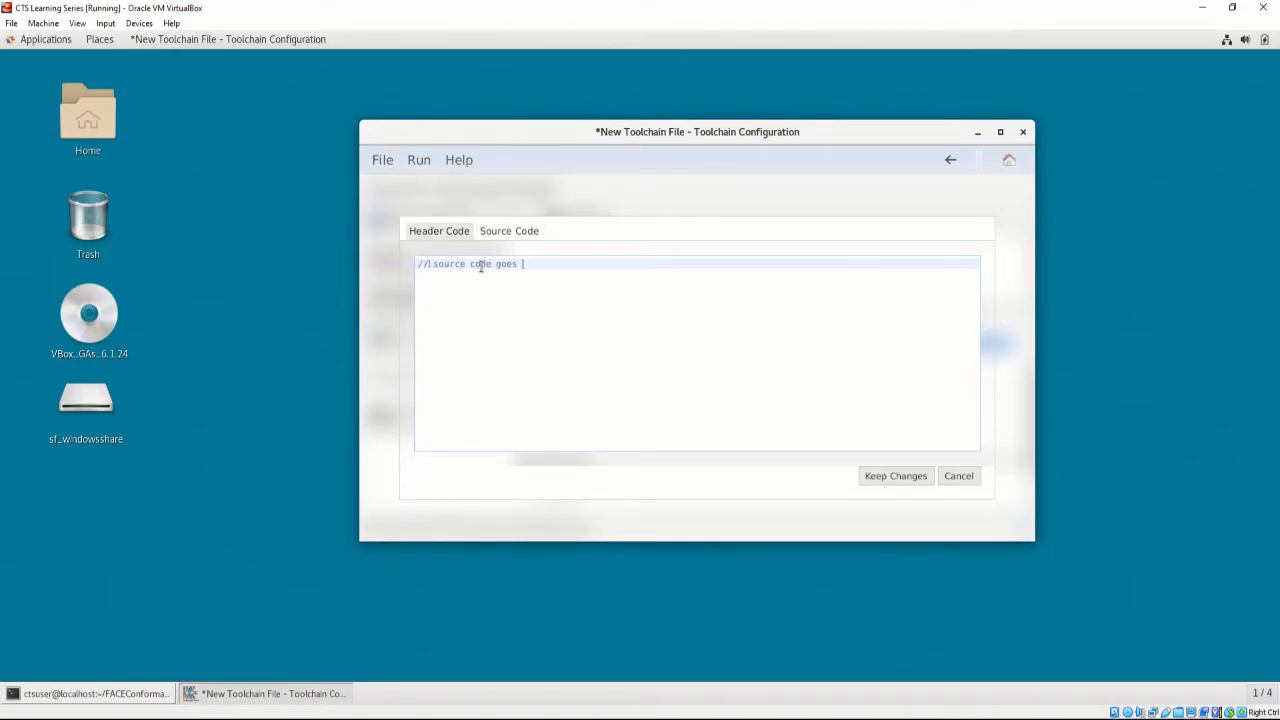
{"action": "type", "text": "here!"}
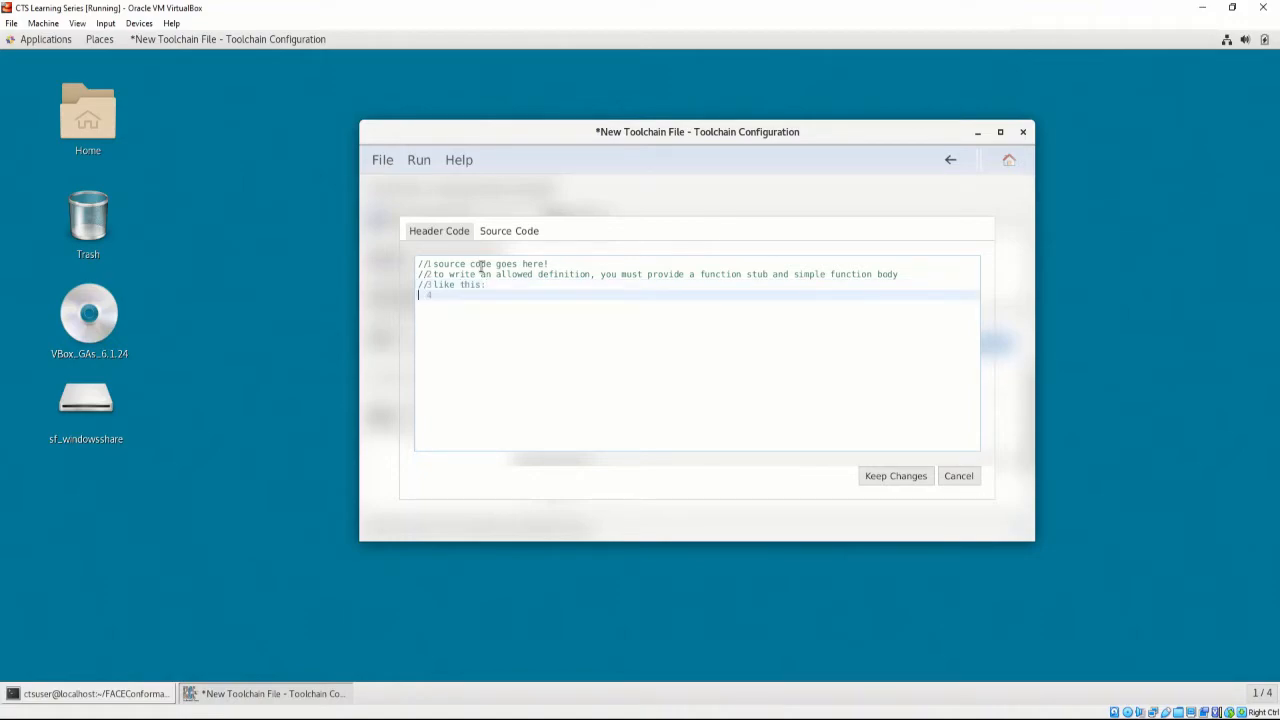
{"action": "type", "text": "void myFunction(){ }"}
{"action": "type", "text": "// that's it!"}
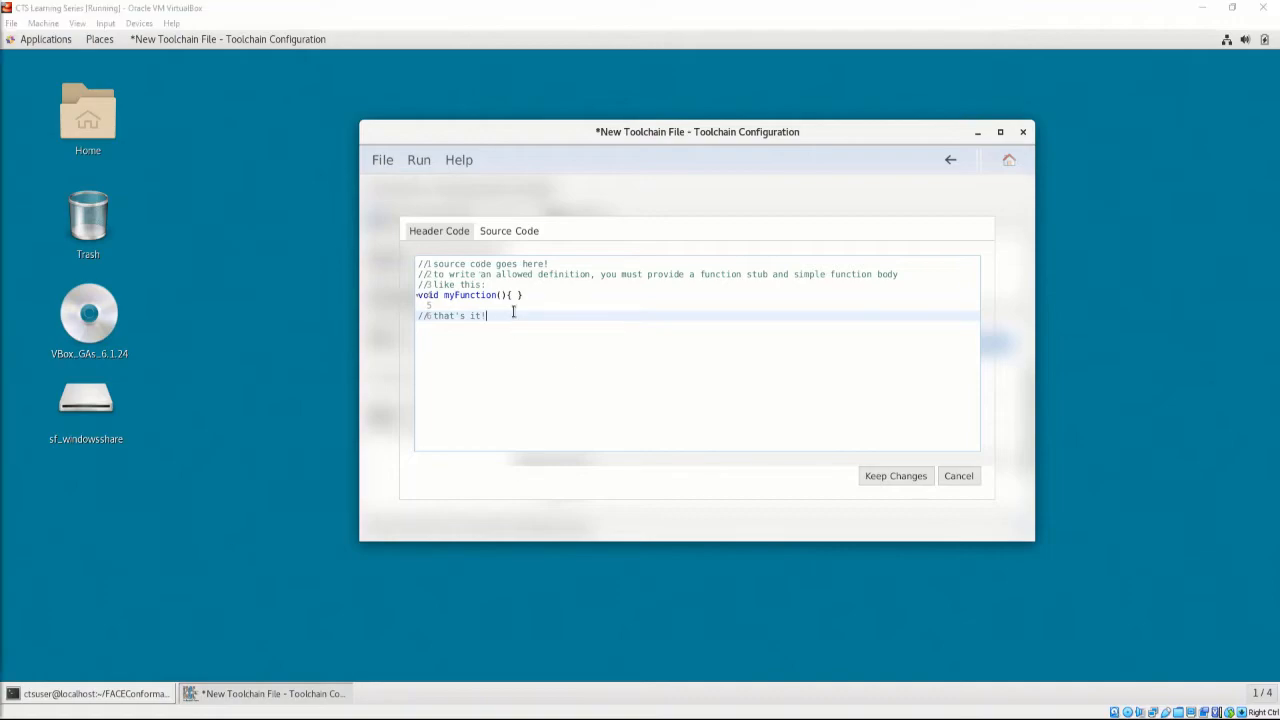
{"action": "type", "text": "//more on the specifics in Chapter 5 and"}
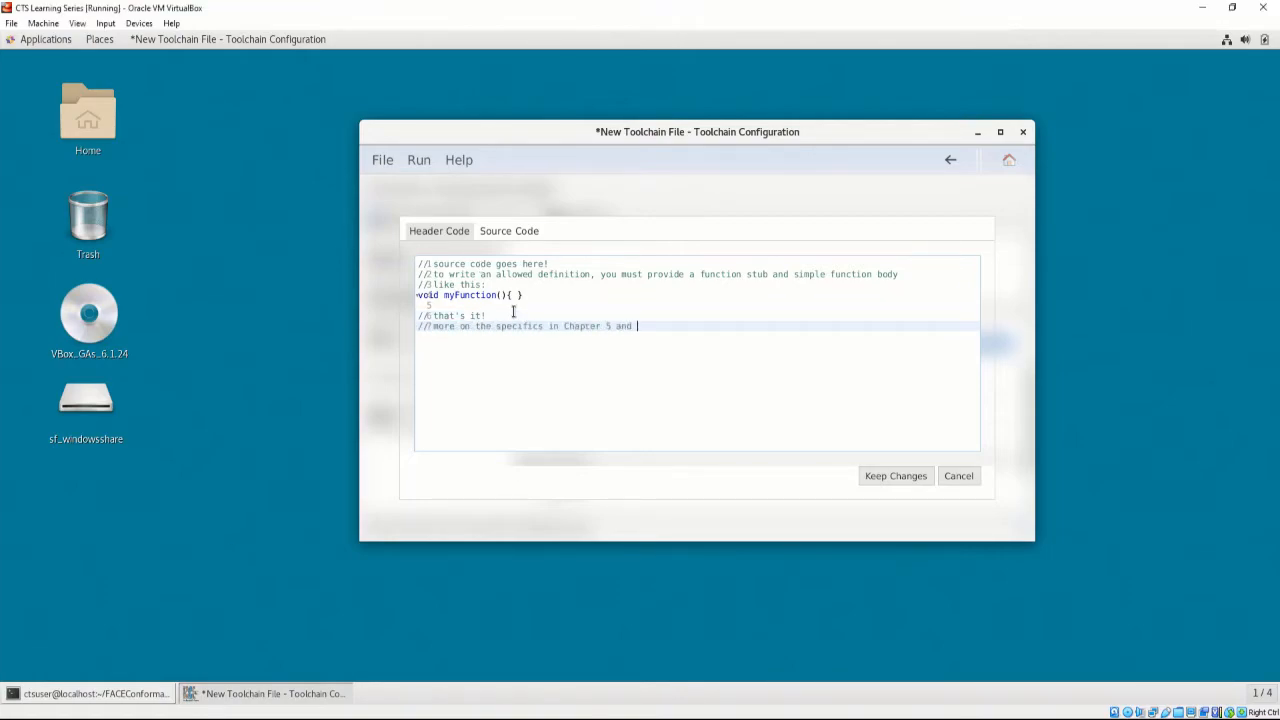
{"action": "type", "text": "6."}
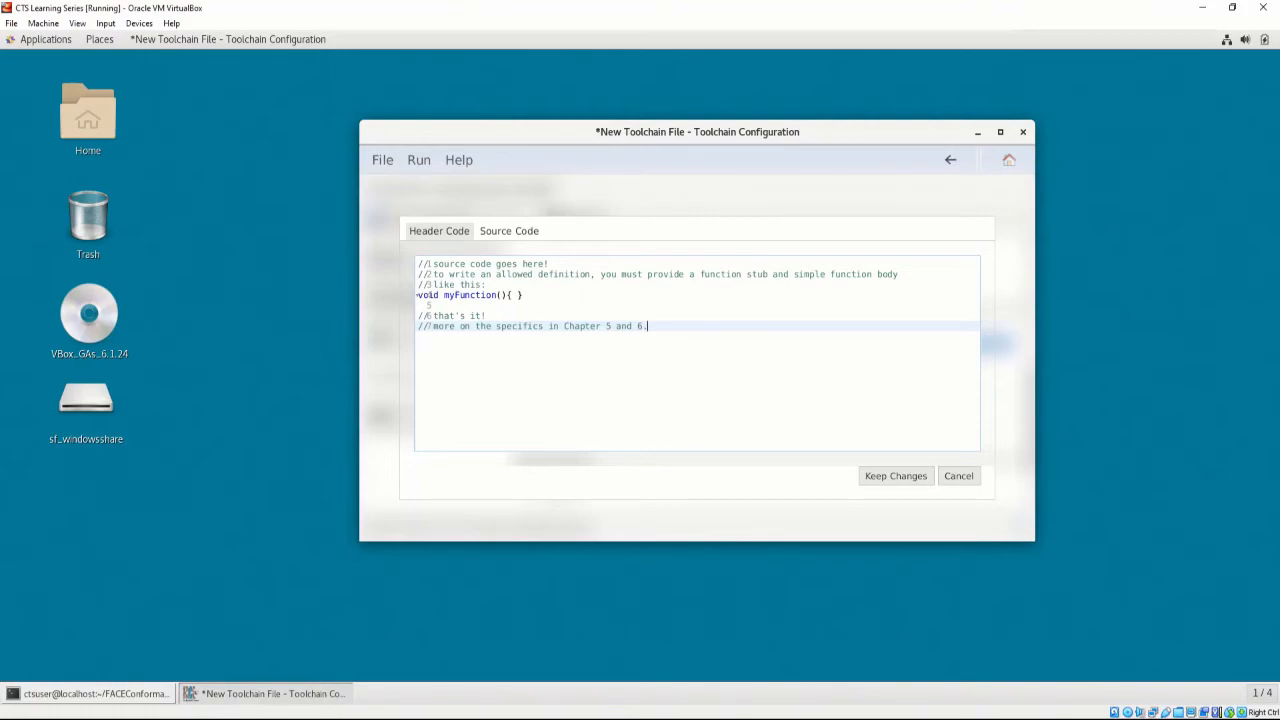
{"action": "left_click", "coordinate": [894, 475]}
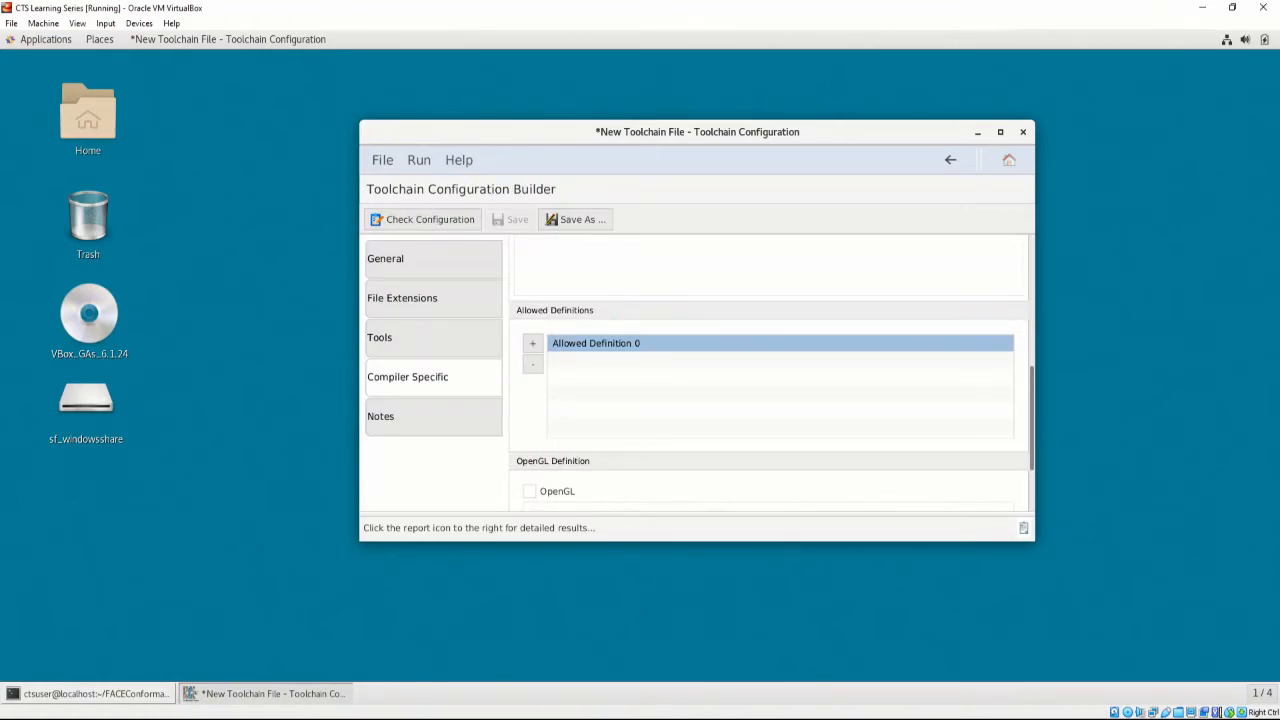
{"action": "scroll", "scroll_direction": "down", "scroll_amount": 3}
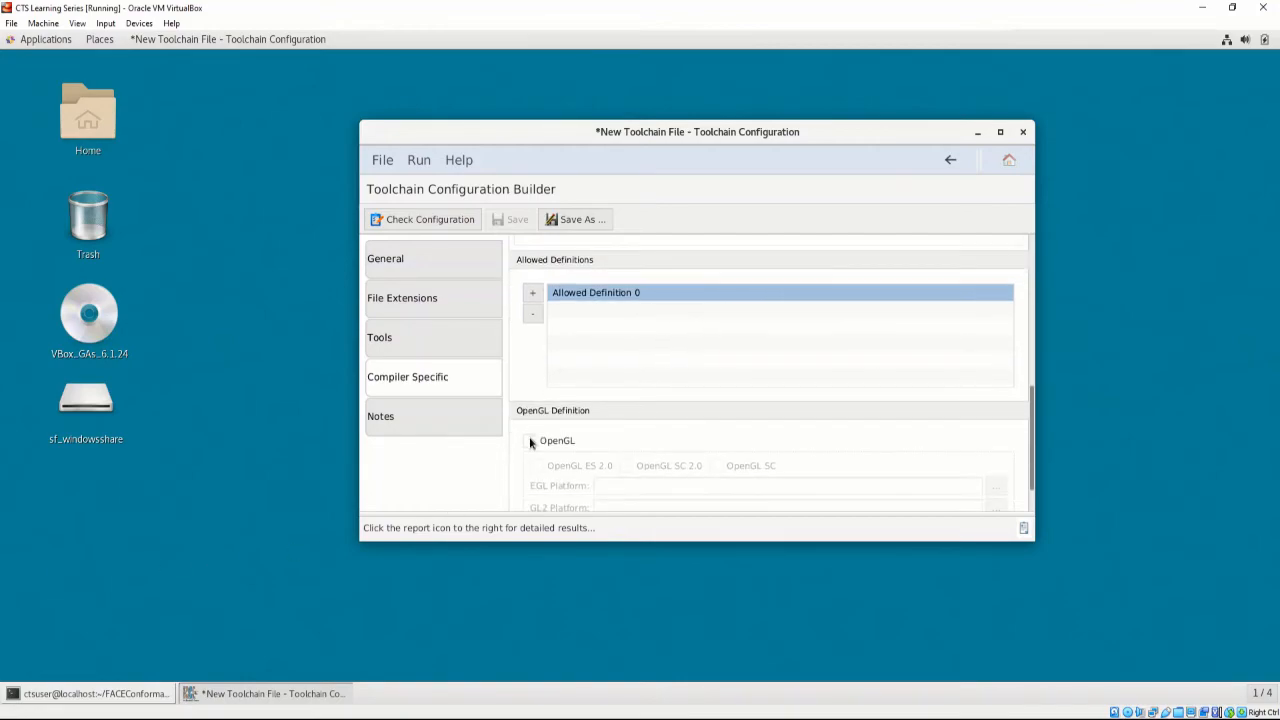
{"action": "scroll", "scroll_direction": "down", "scroll_amount": 3}
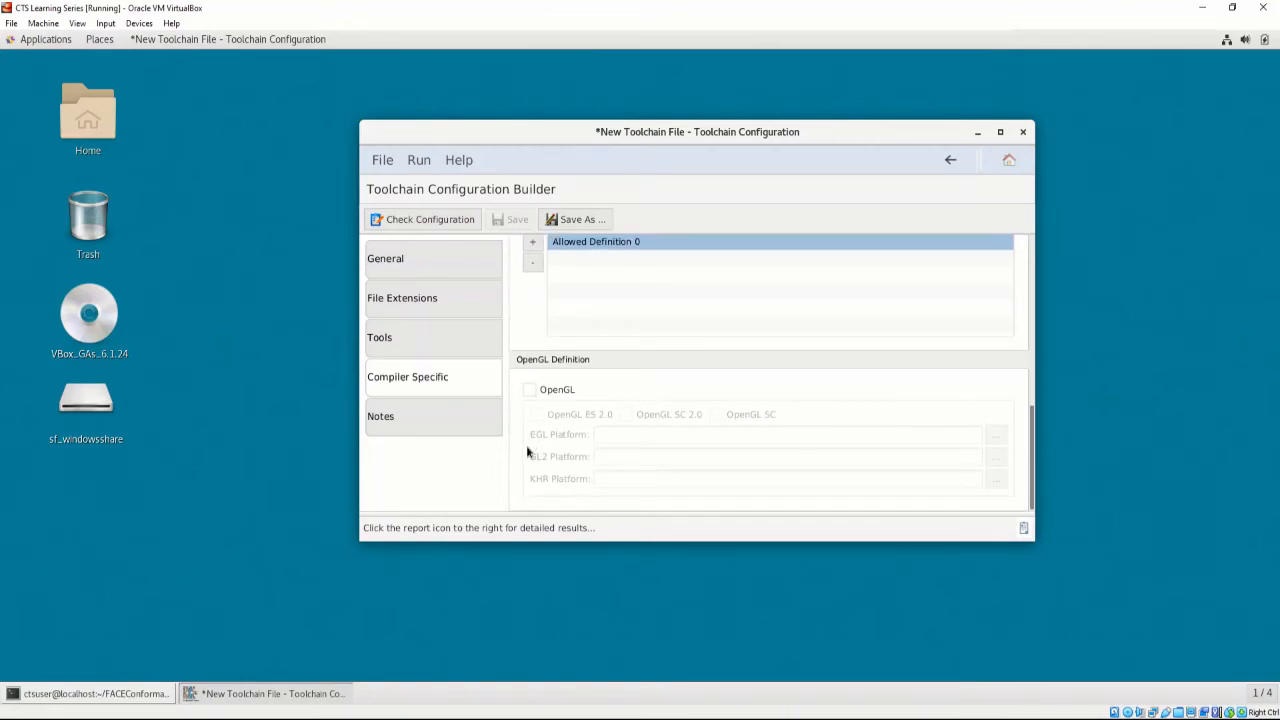
{"action": "left_click", "coordinate": [529, 389]}
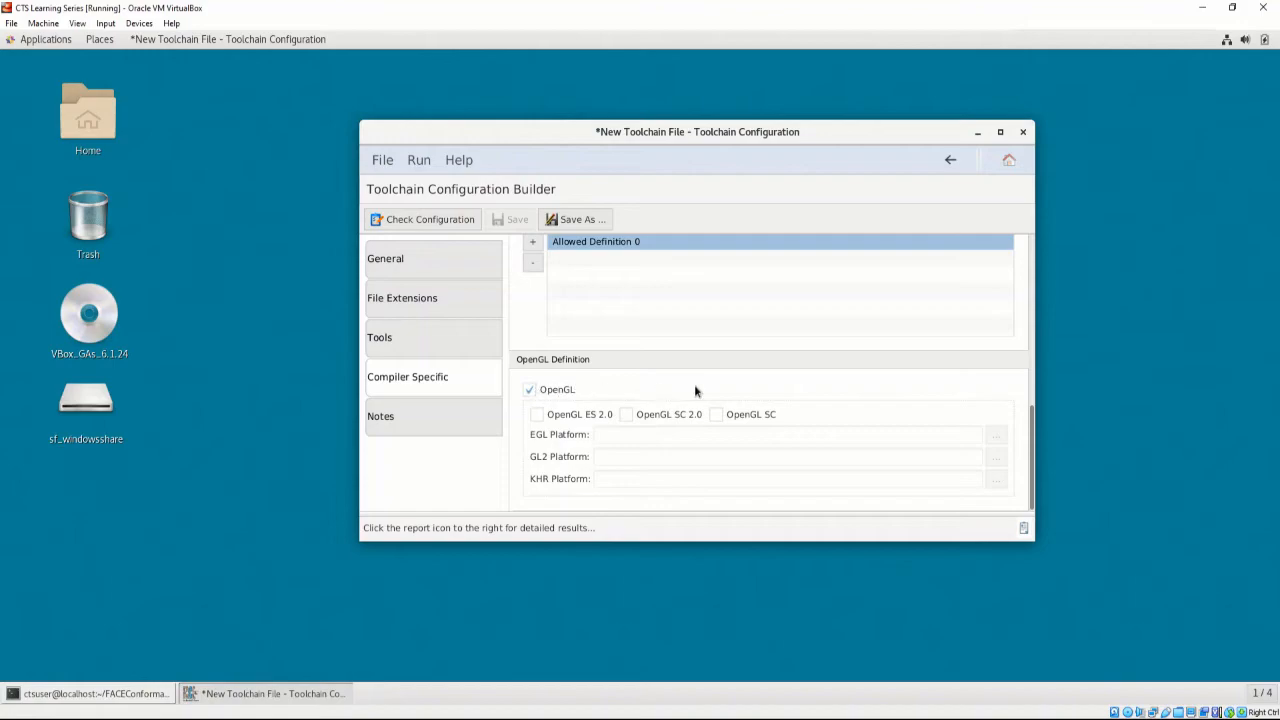
{"action": "mouse_move", "coordinate": [837, 388]}
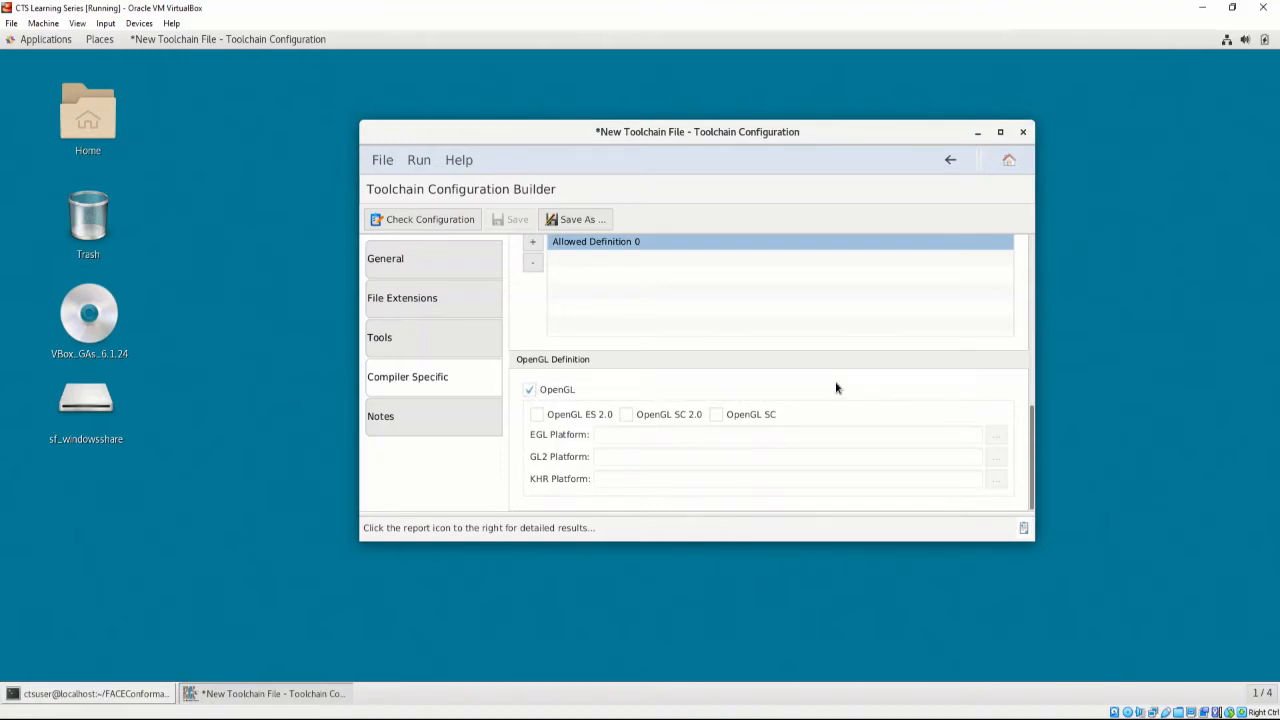
{"action": "left_click", "coordinate": [536, 414]}
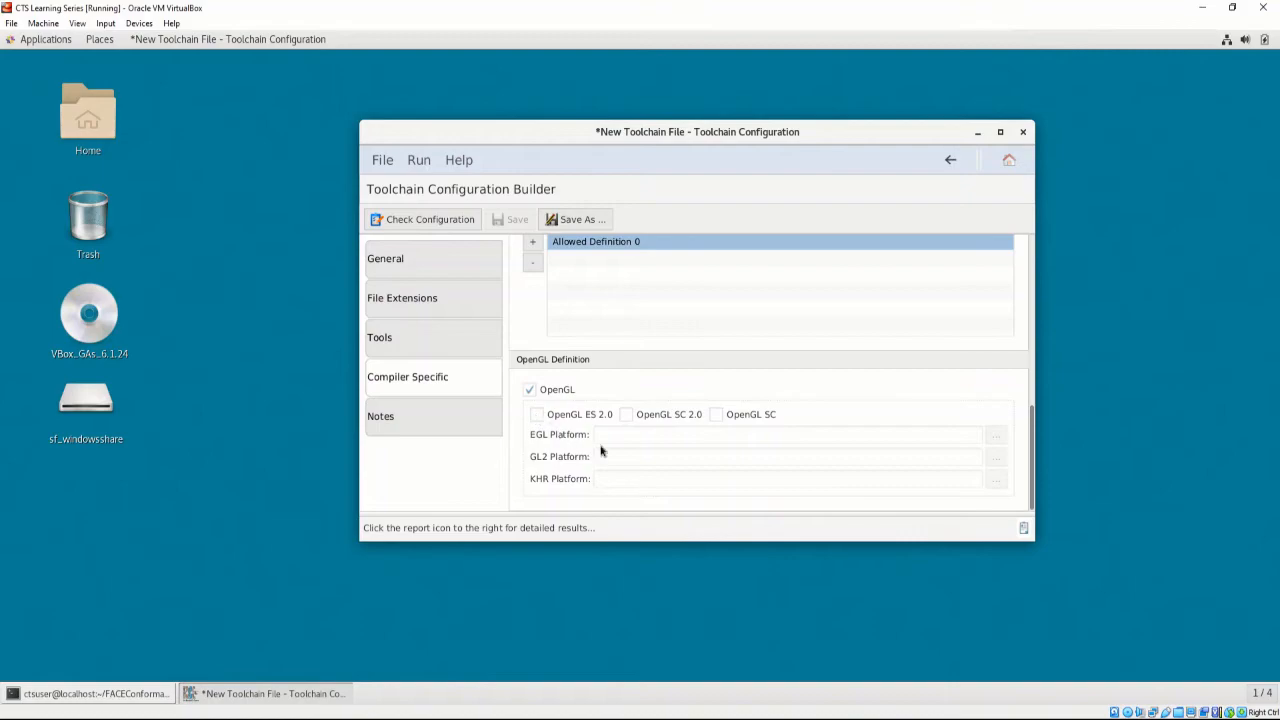
{"action": "left_click", "coordinate": [537, 414]}
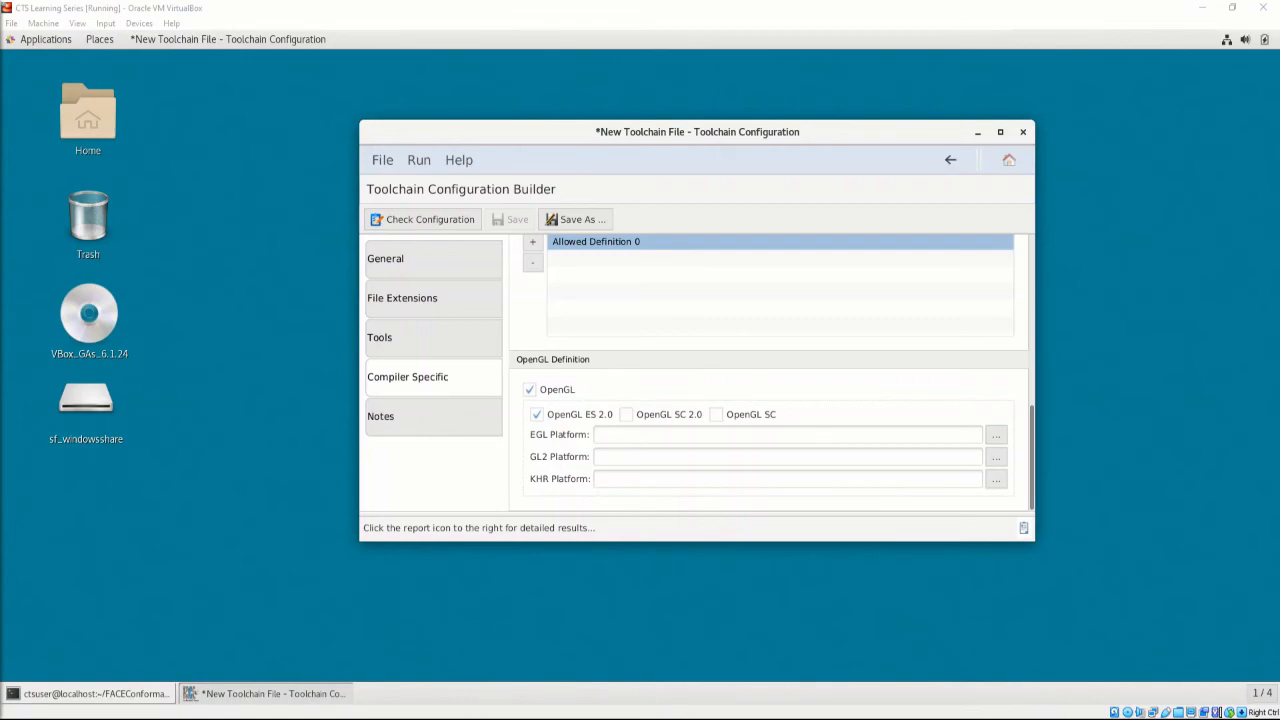
{"action": "left_click", "coordinate": [530, 389]}
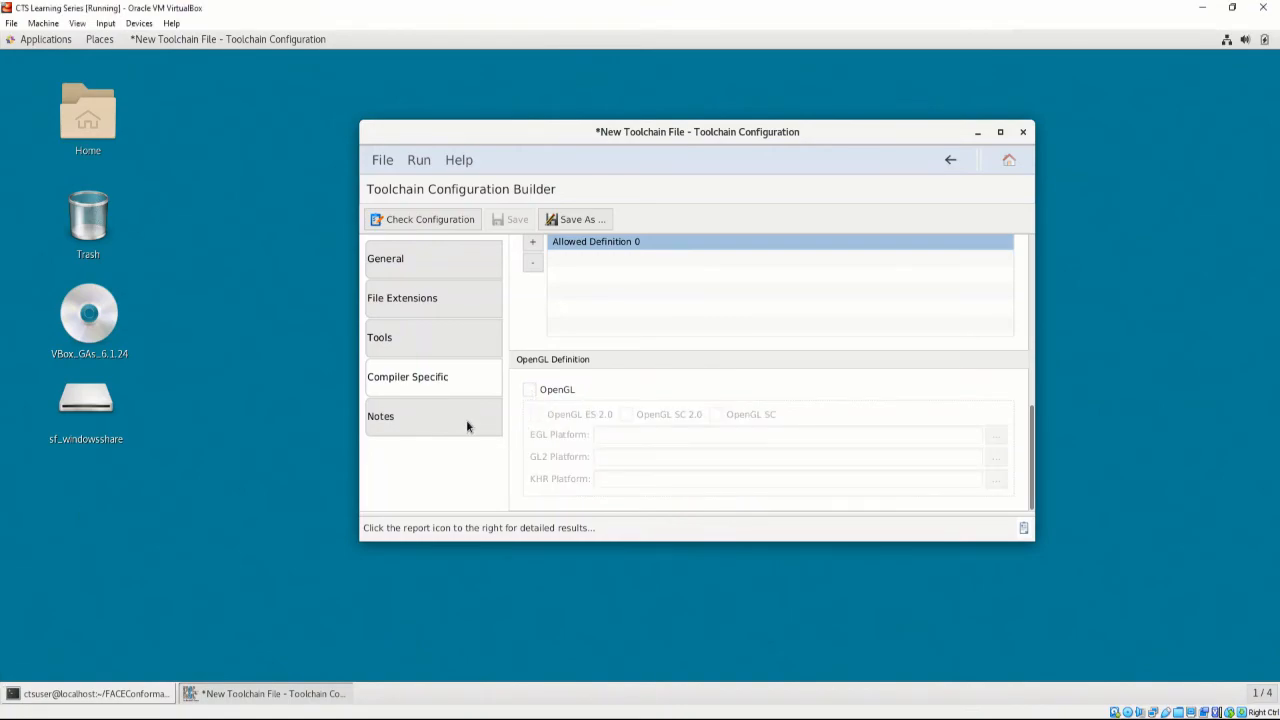
Step: Add the note "Here is my note." to the toolchain configuration
{"action": "left_click", "coordinate": [381, 416]}
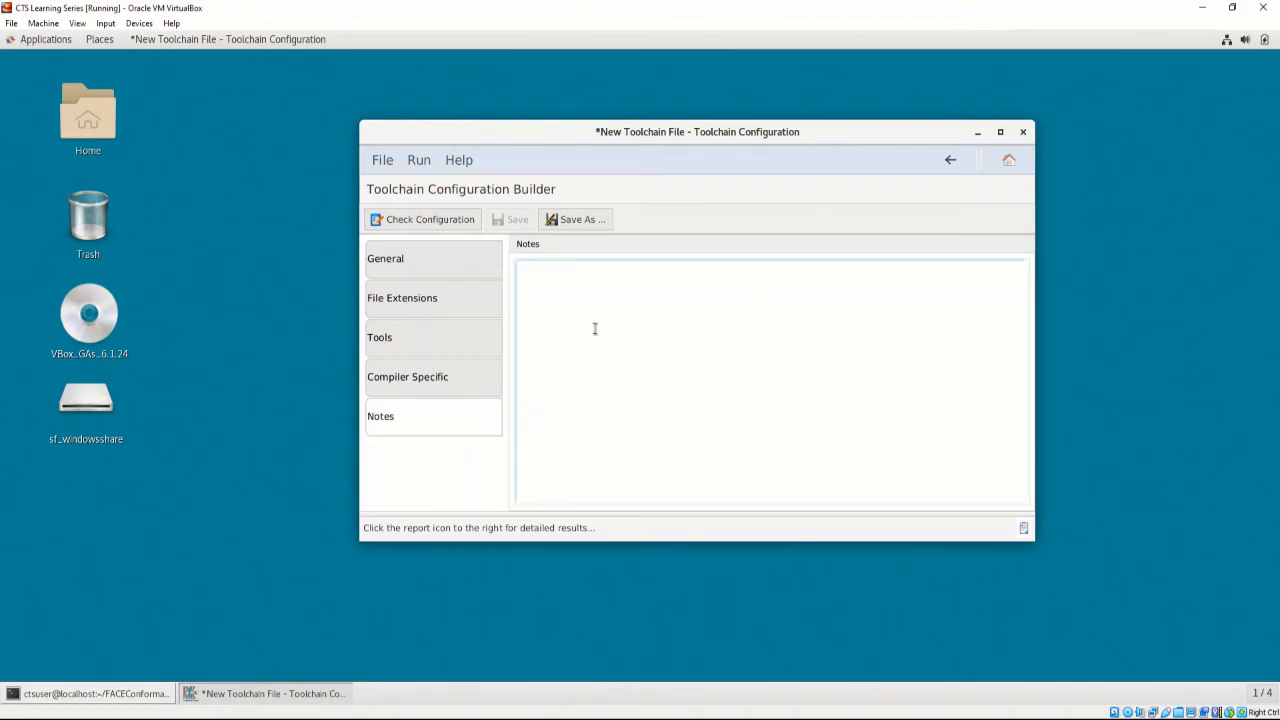
{"action": "type", "text": "Here is my n"}
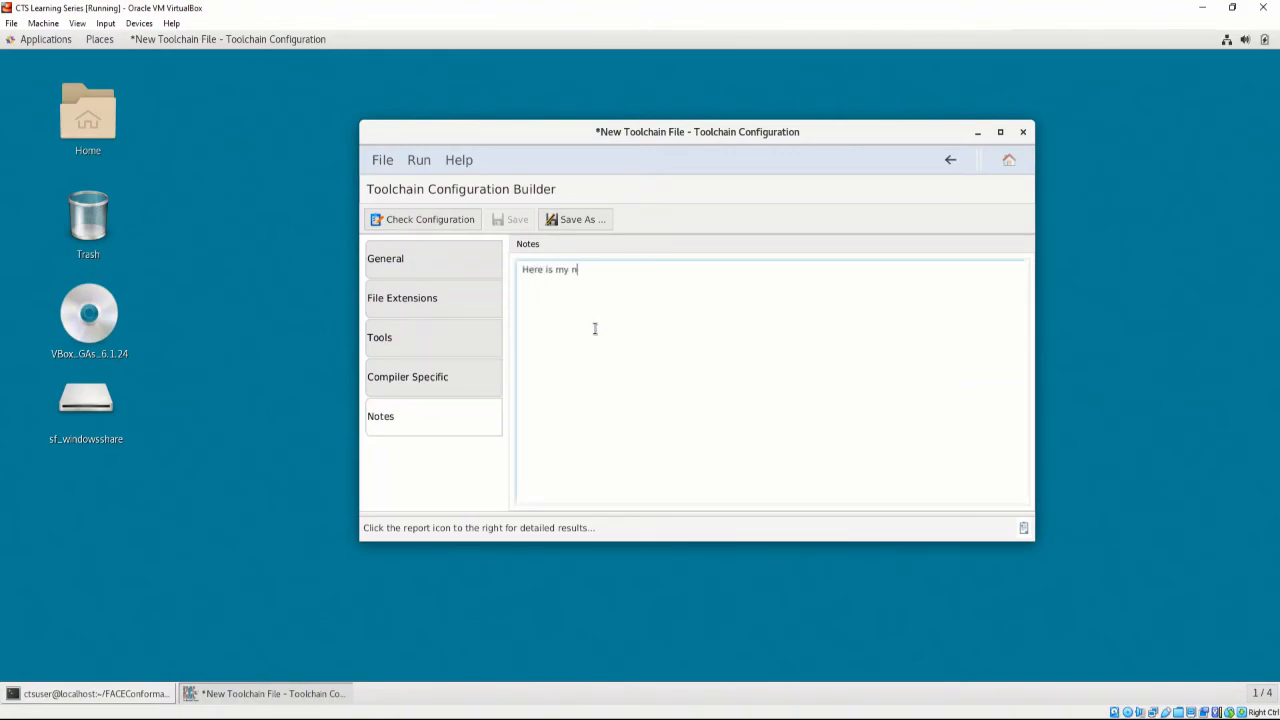
{"action": "type", "text": "ote."}
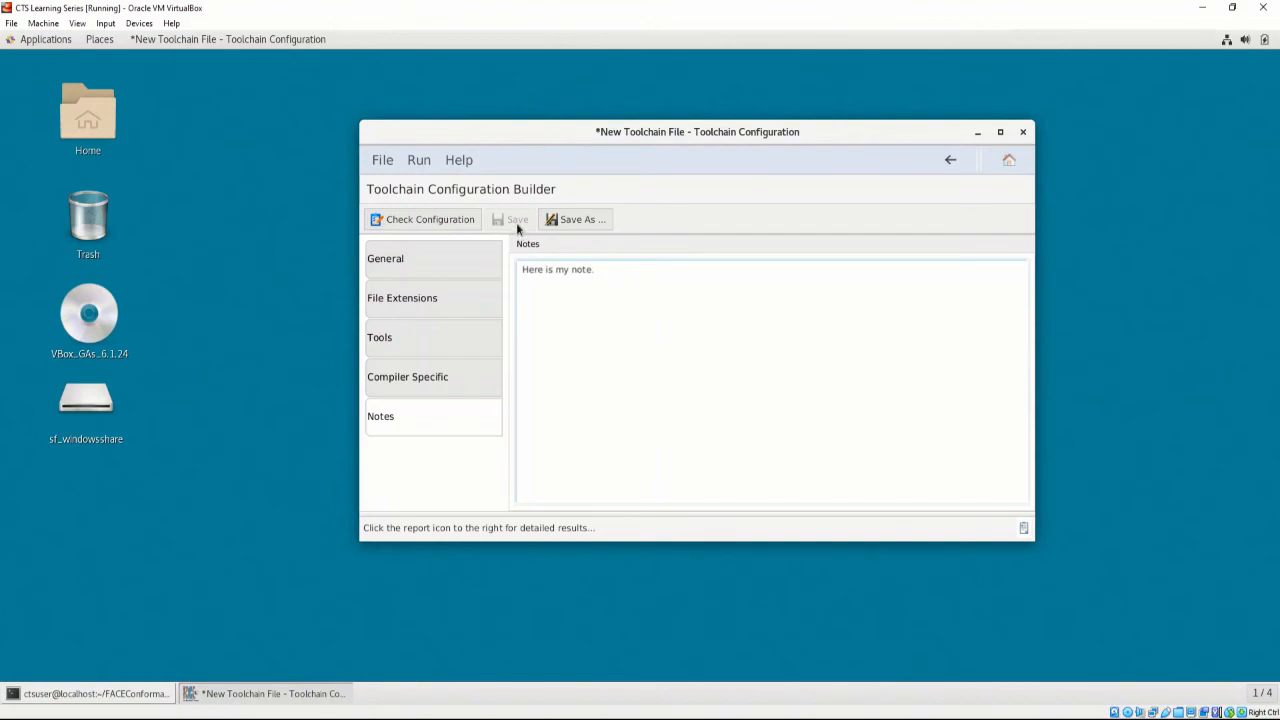
{"action": "mouse_move", "coordinate": [476, 230]}
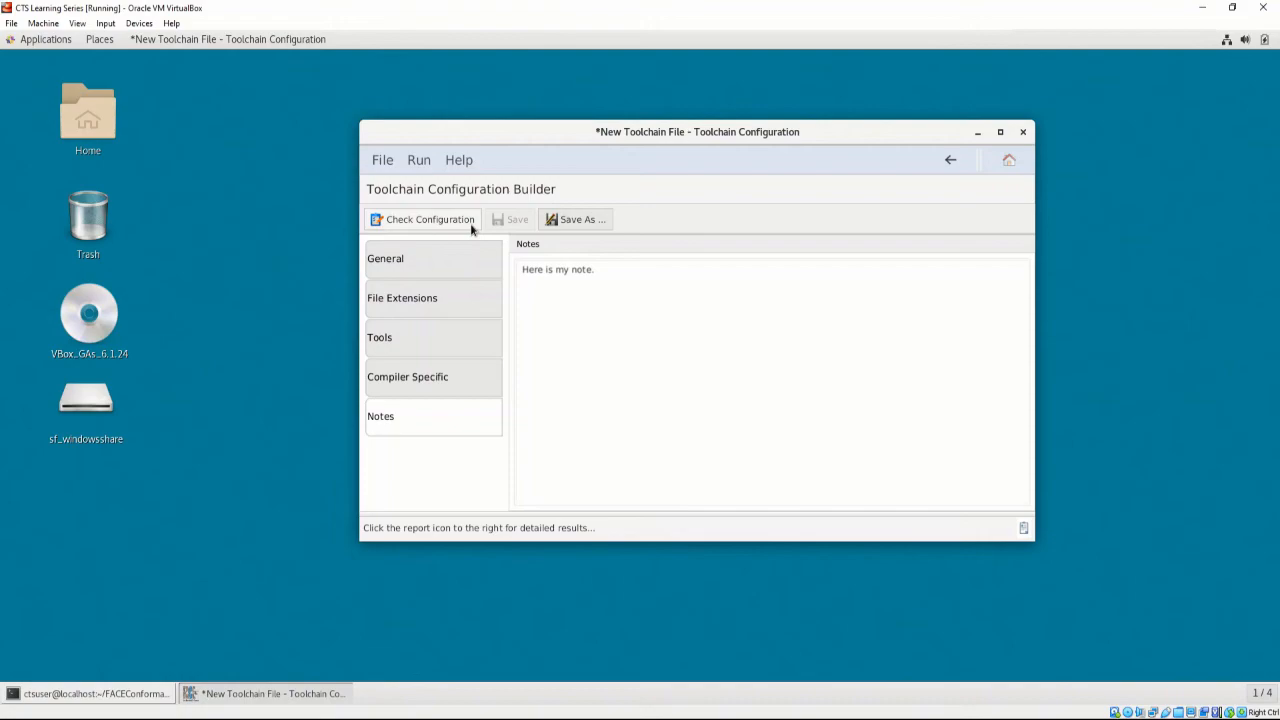
Step: Check the toolchain configuration, dismiss the invalid result, and view the error report
{"action": "left_click", "coordinate": [422, 219]}
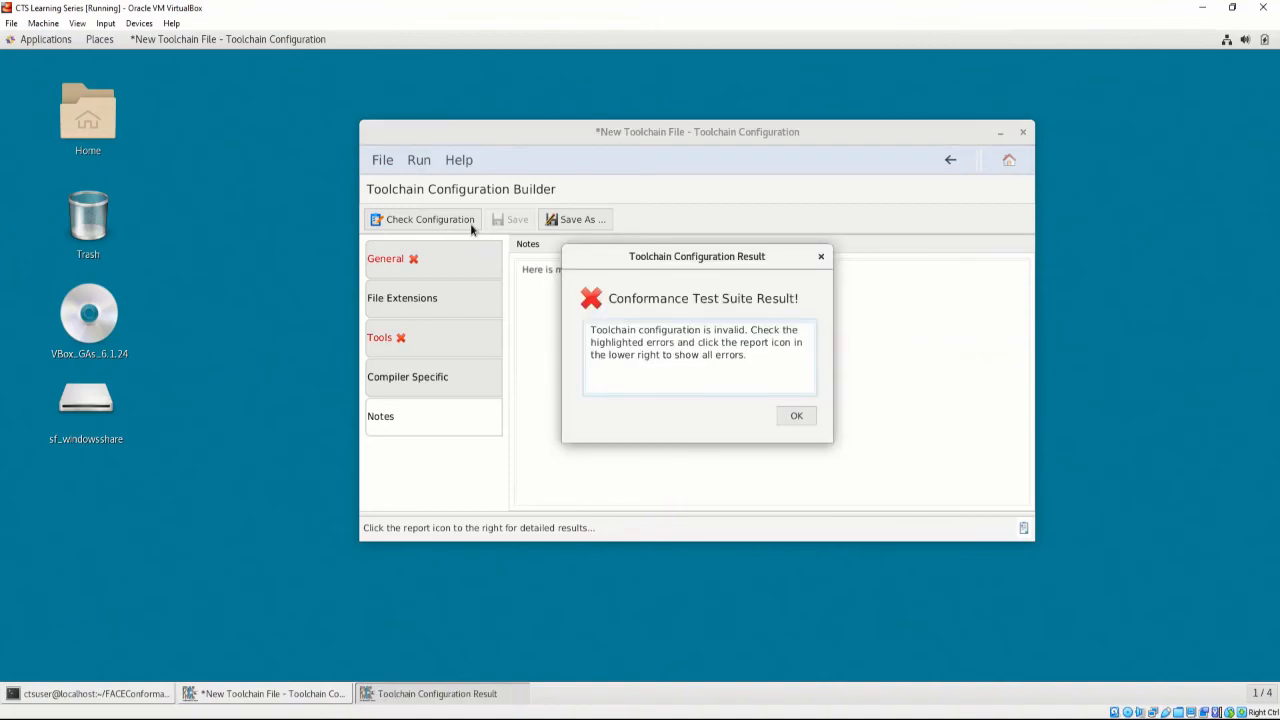
{"action": "left_click", "coordinate": [796, 415]}
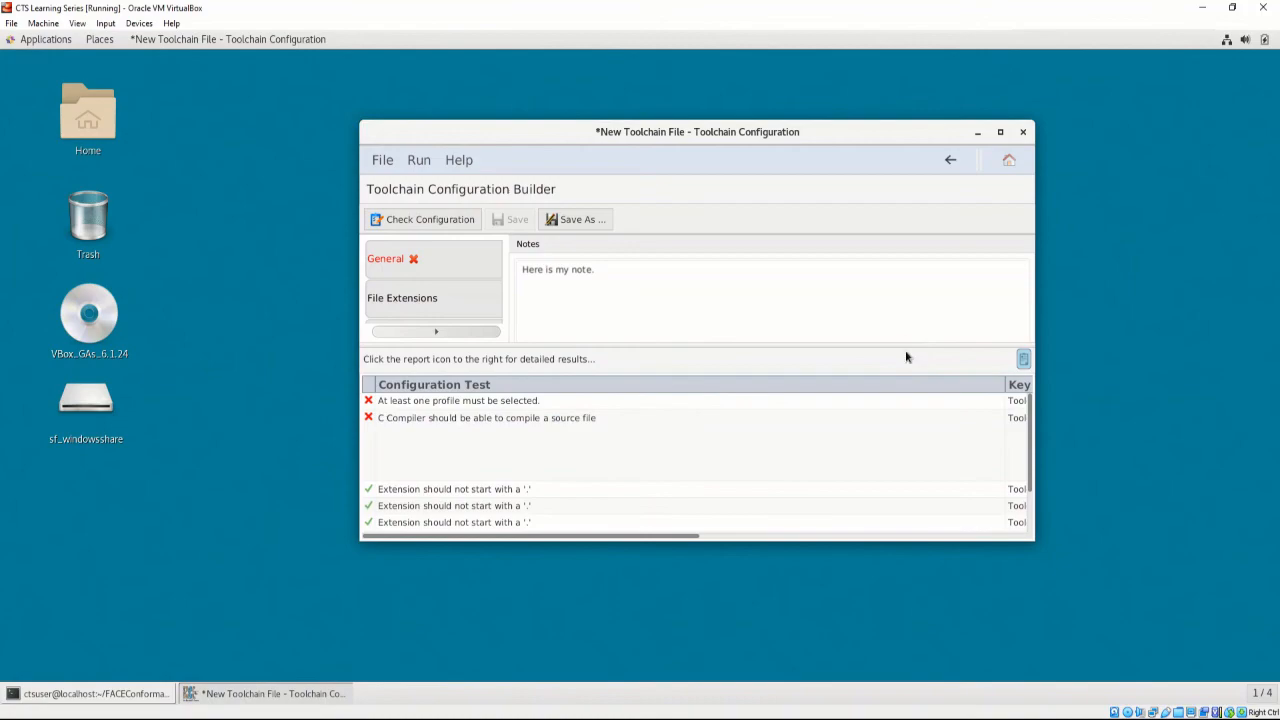
{"action": "left_click", "coordinate": [457, 400]}
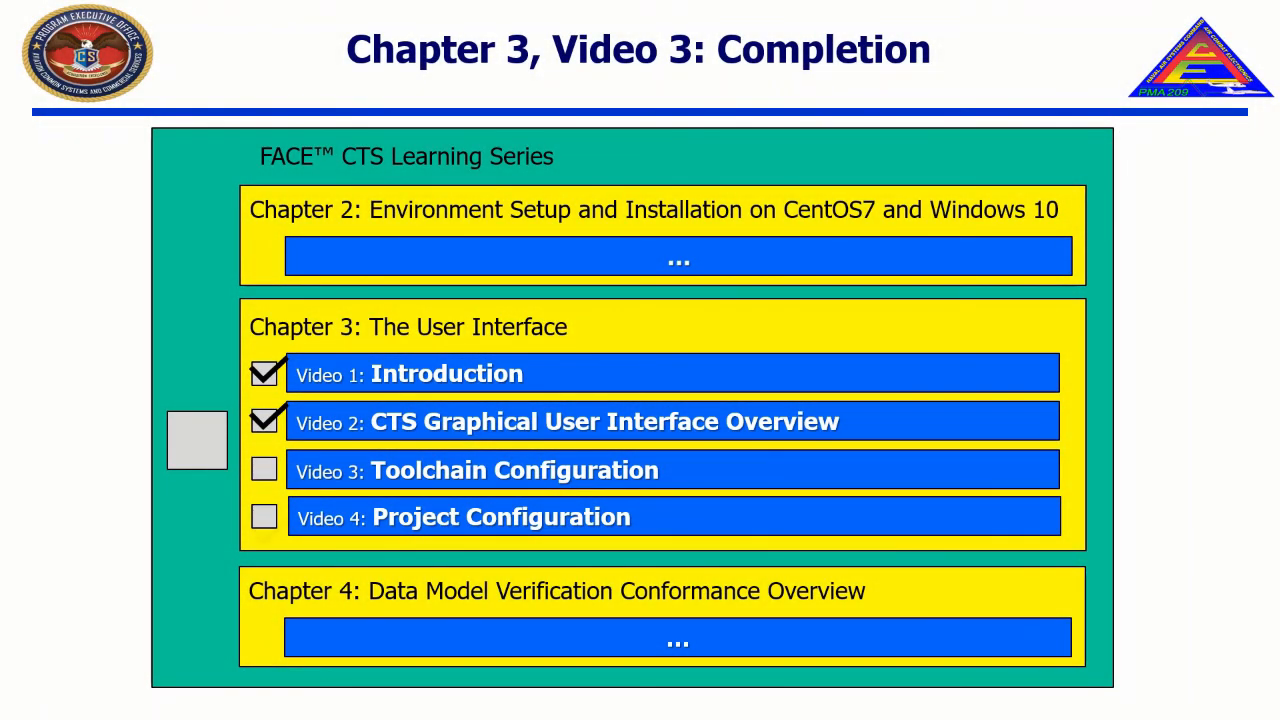
{"action": "left_click", "coordinate": [264, 470]}
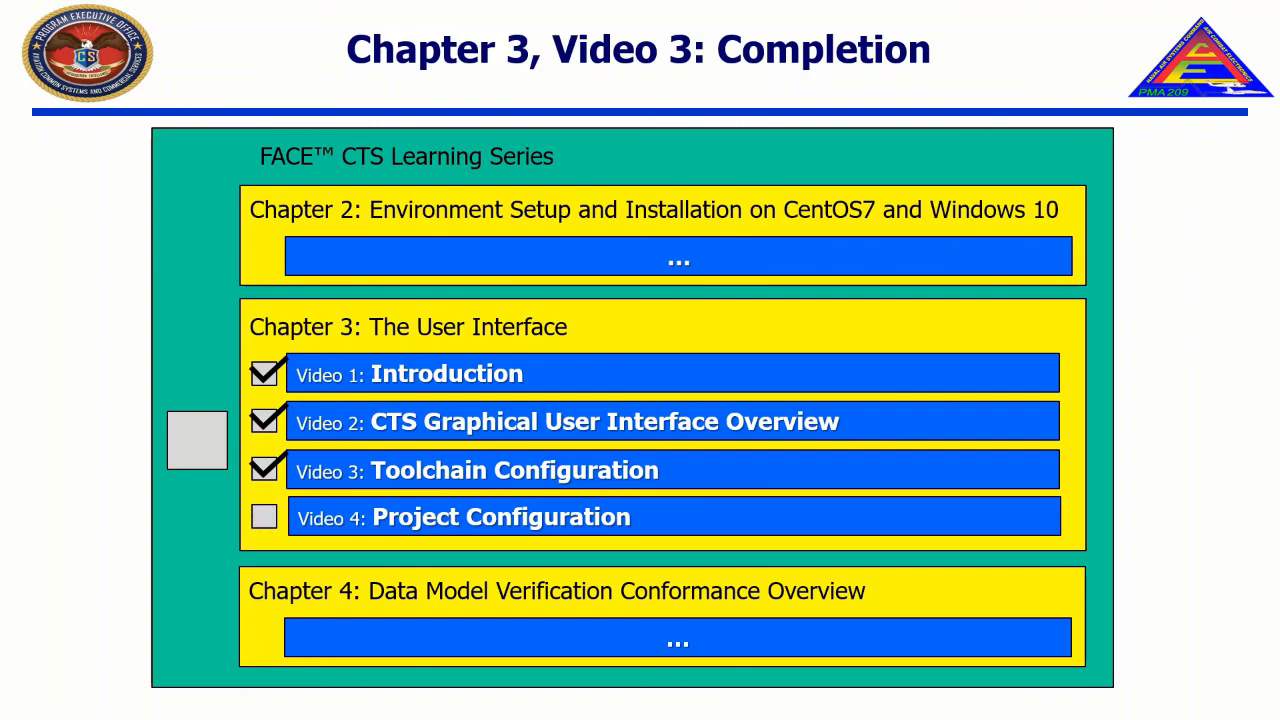